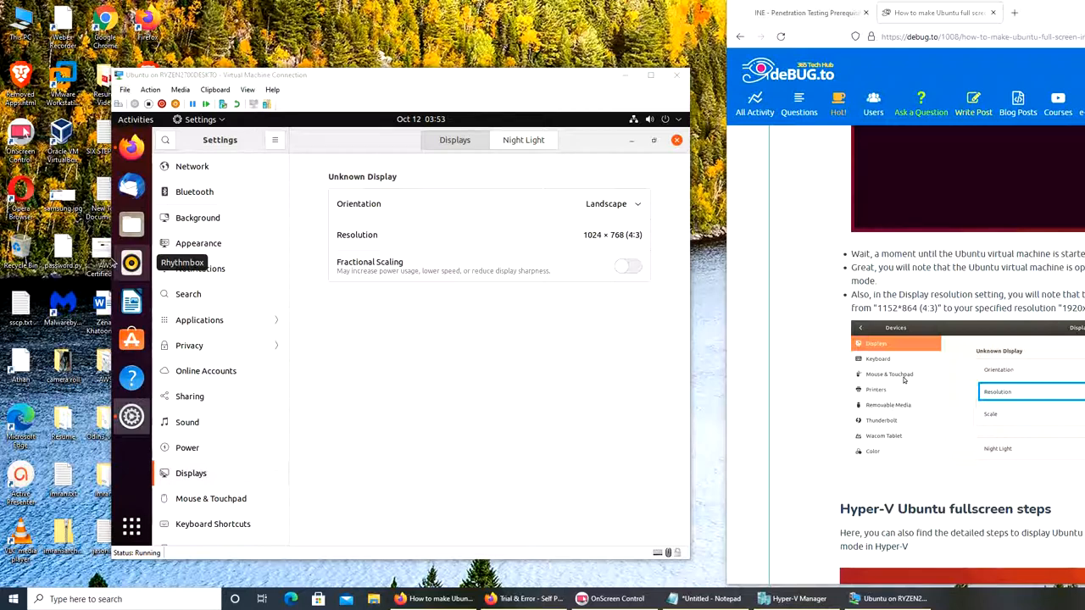
- Visit Ubuntu's notification settings, then go back to the display settings
left_click(200, 268)
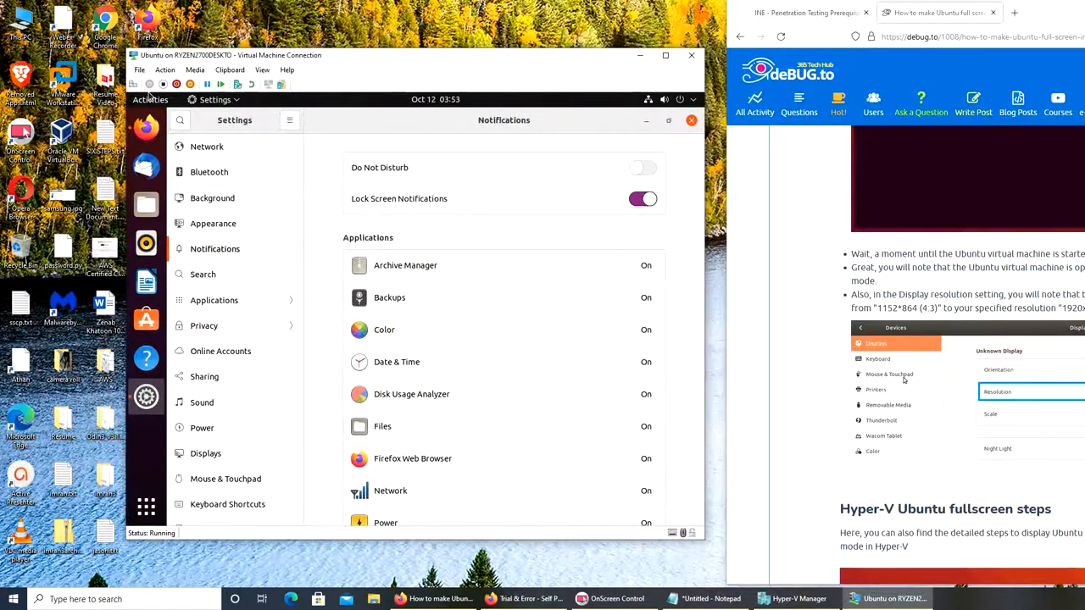
mouse_move(509, 228)
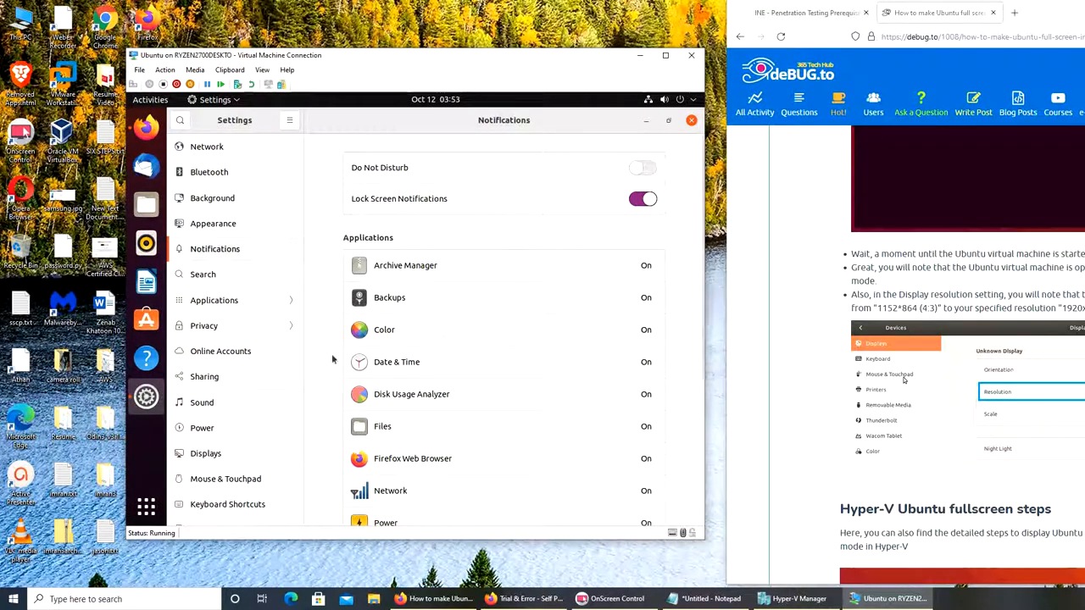
left_click(205, 452)
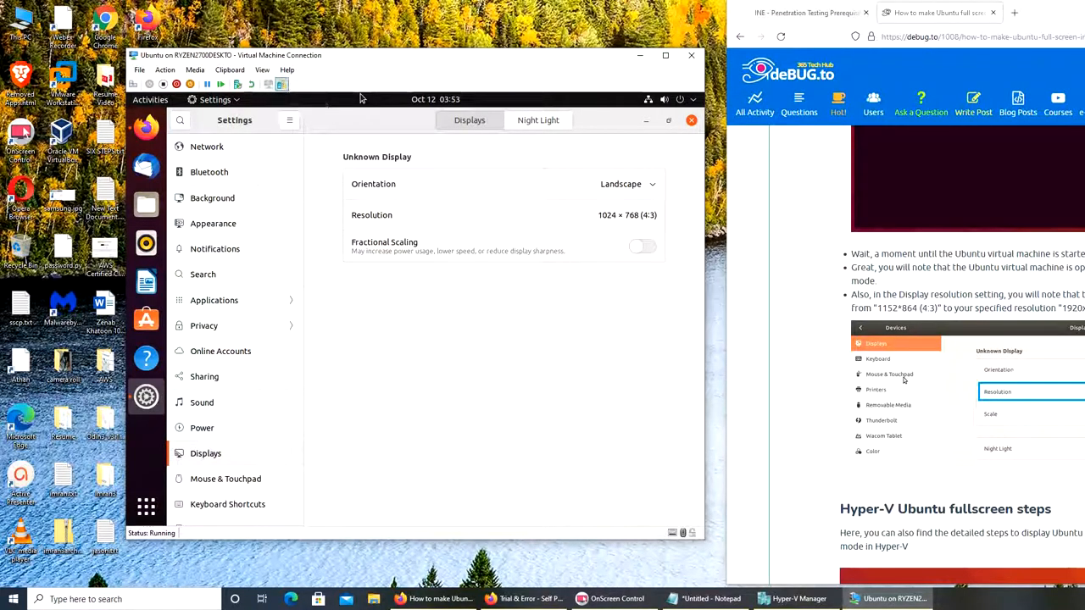
mouse_move(289, 120)
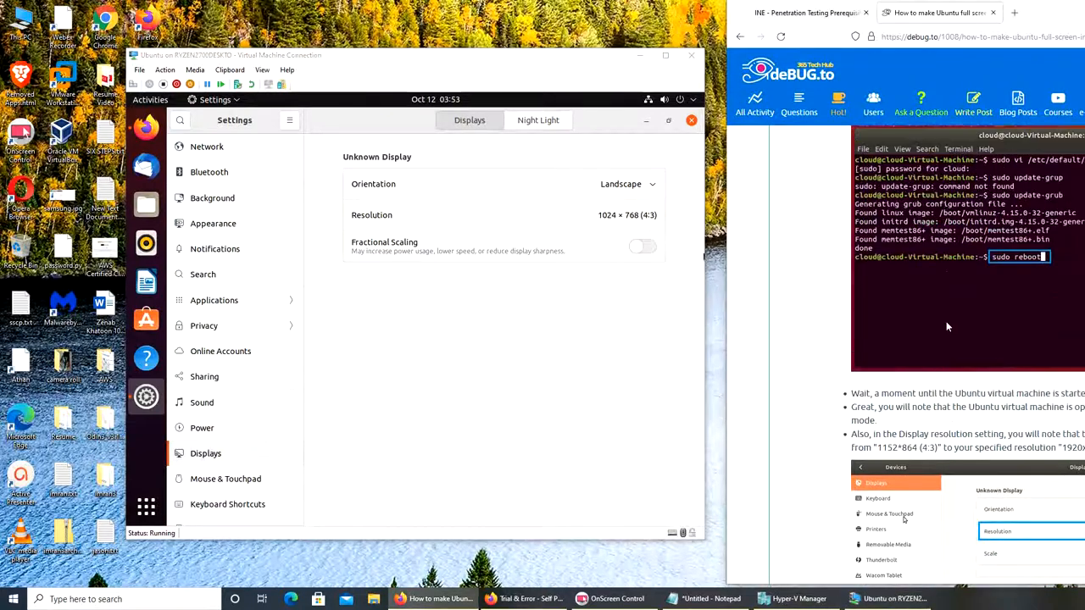
scroll("down", 3)
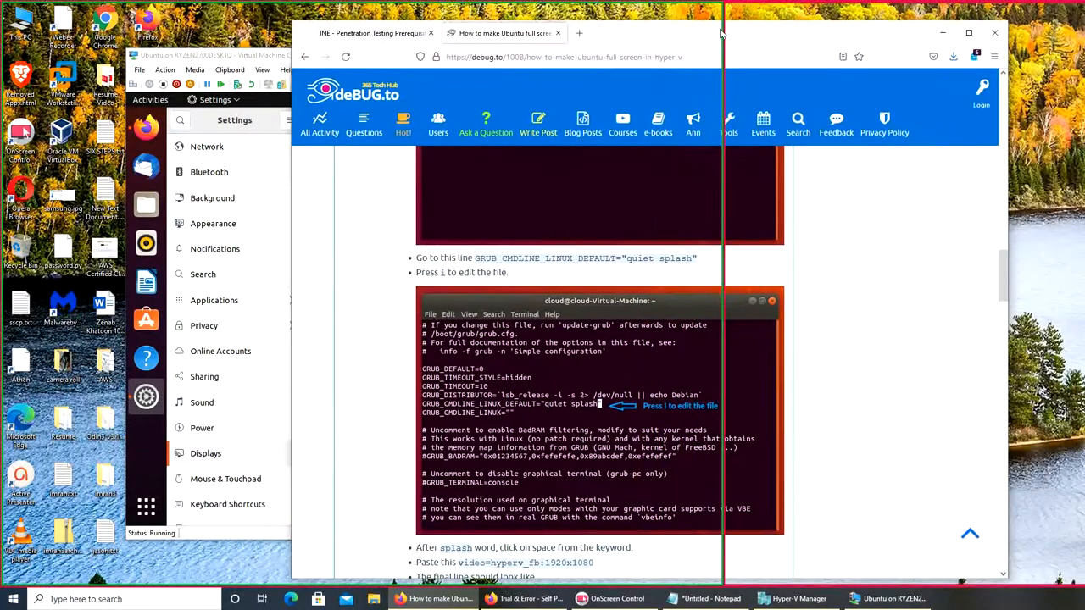
- Bring the debug.to guide forward and scroll to the answer's step list
left_click(968, 32)
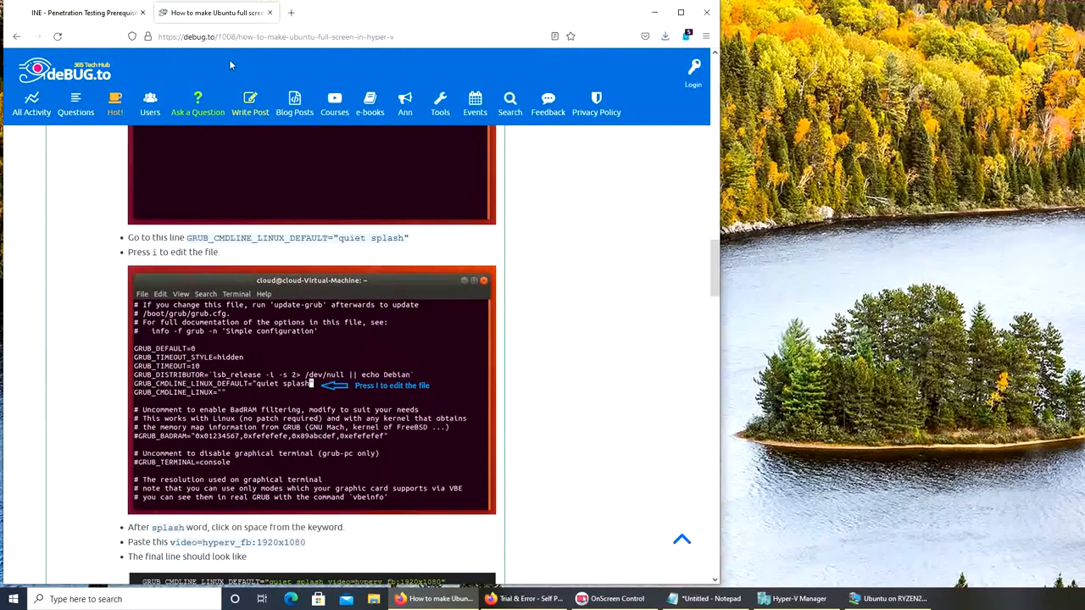
scroll("up", 3)
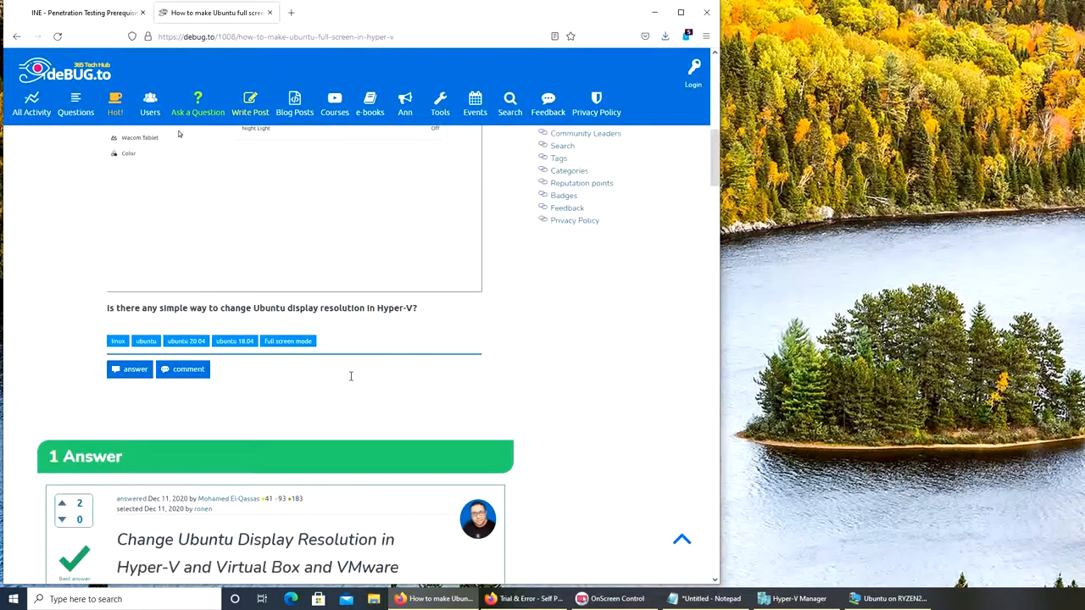
scroll("up", 3)
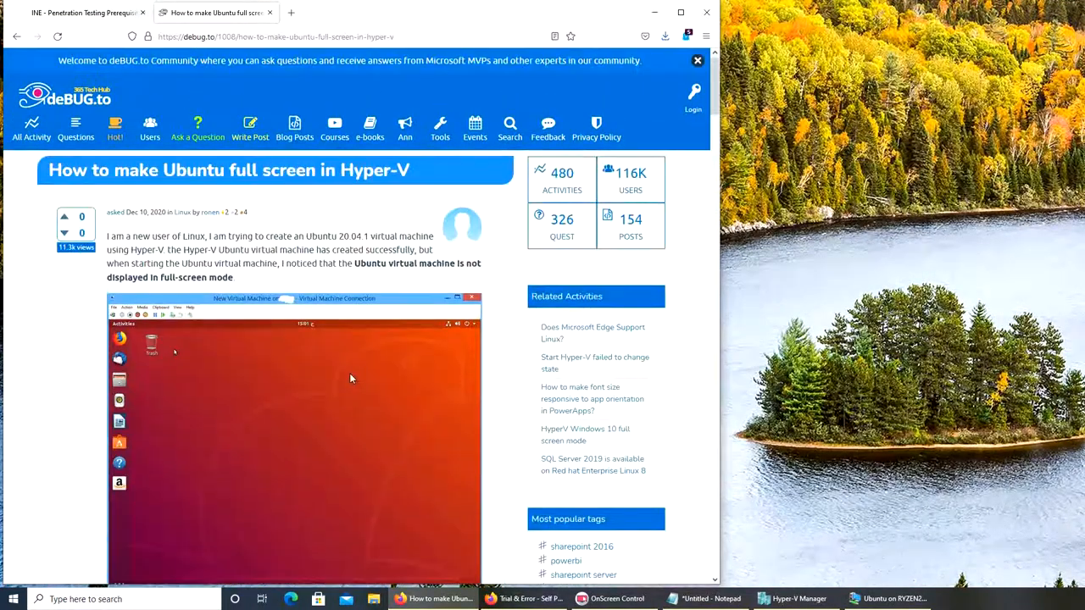
scroll("down", 3)
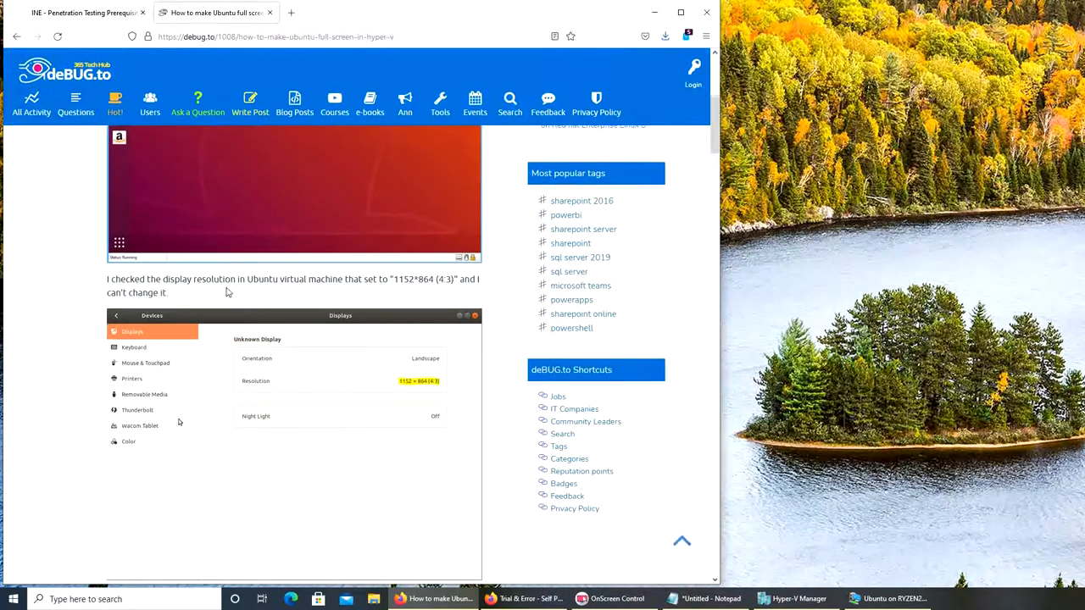
scroll("down", 3)
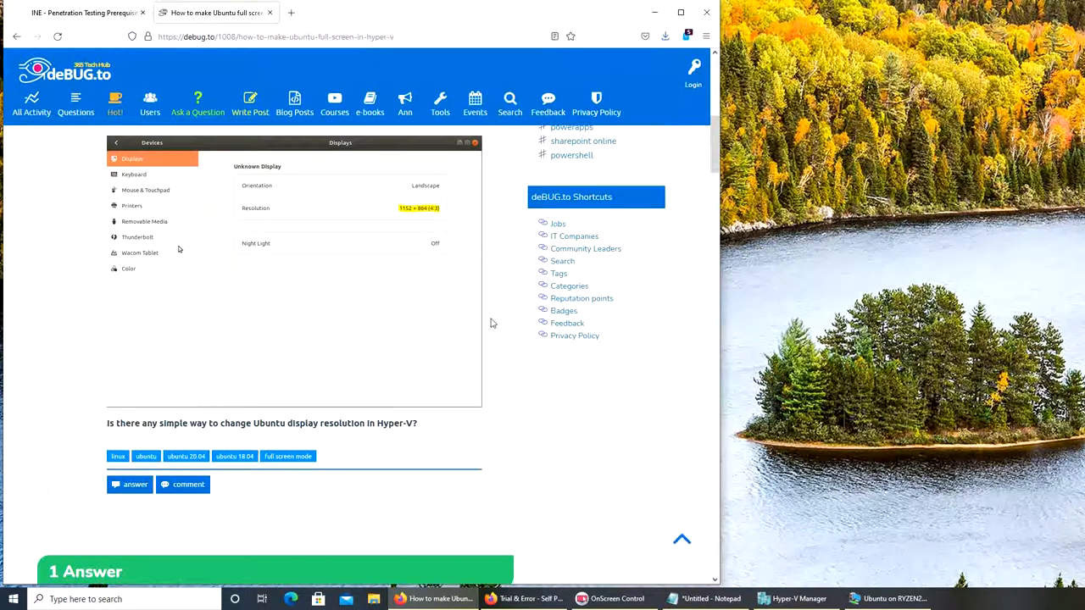
scroll("down", 3)
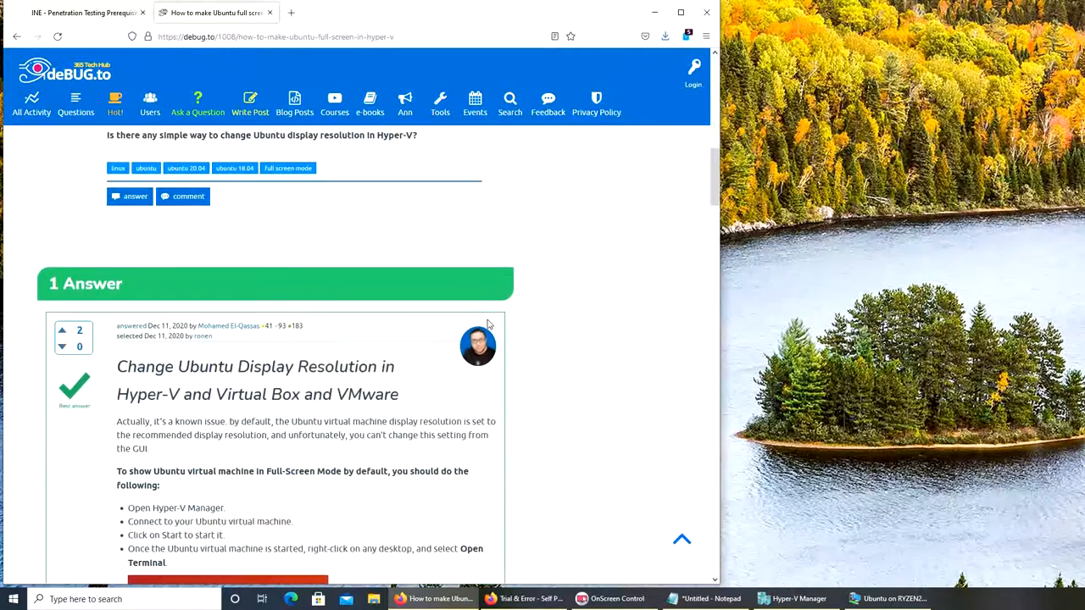
scroll("down", 3)
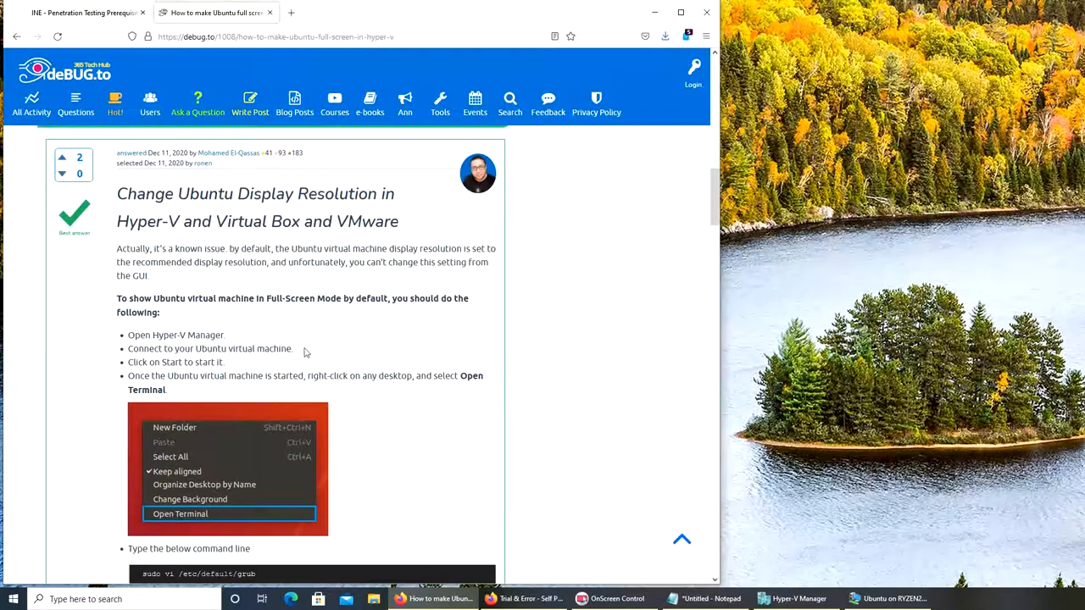
mouse_move(511, 32)
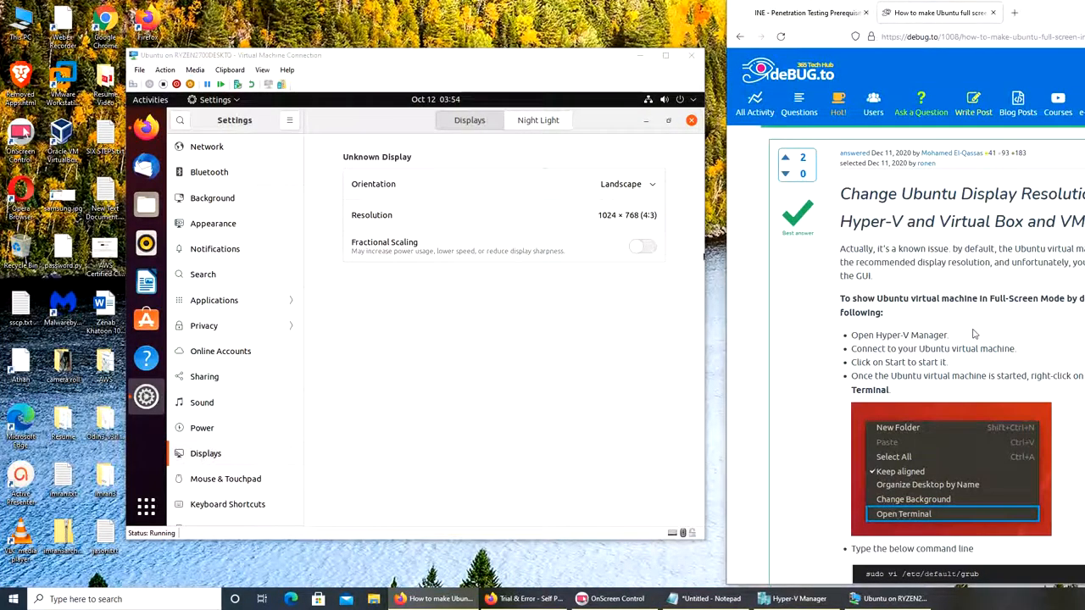
mouse_move(970, 334)
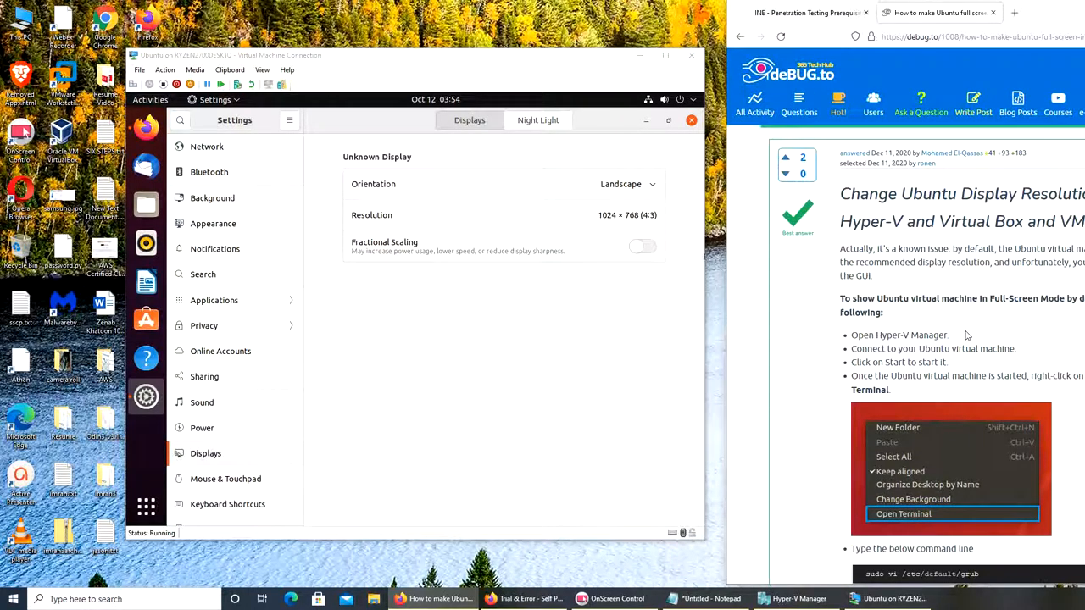
mouse_move(977, 263)
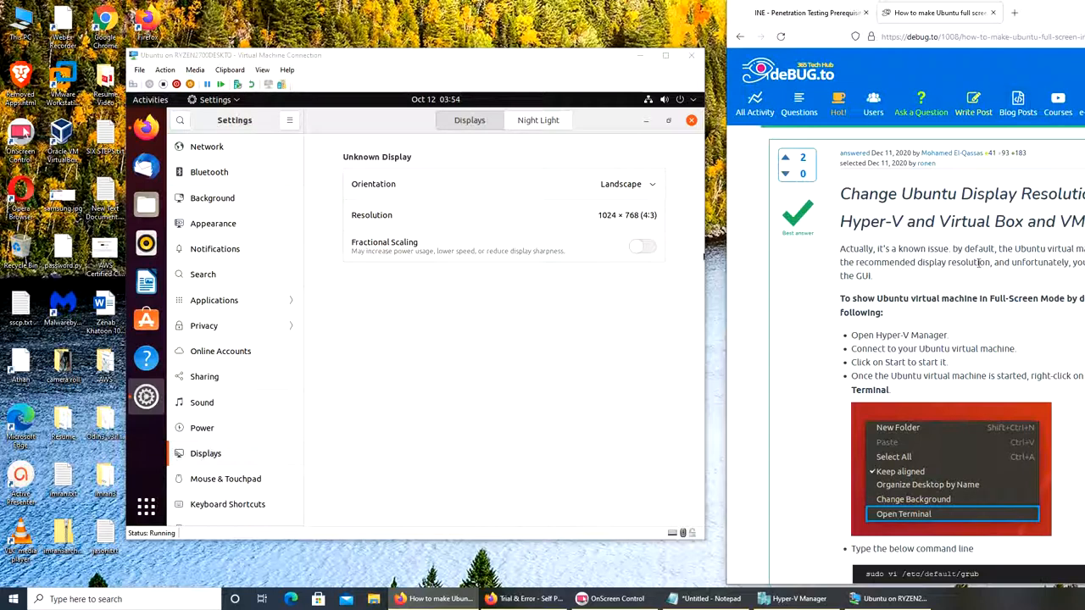
- Close Ubuntu's Settings window to reveal the desktop
scroll("down", 3)
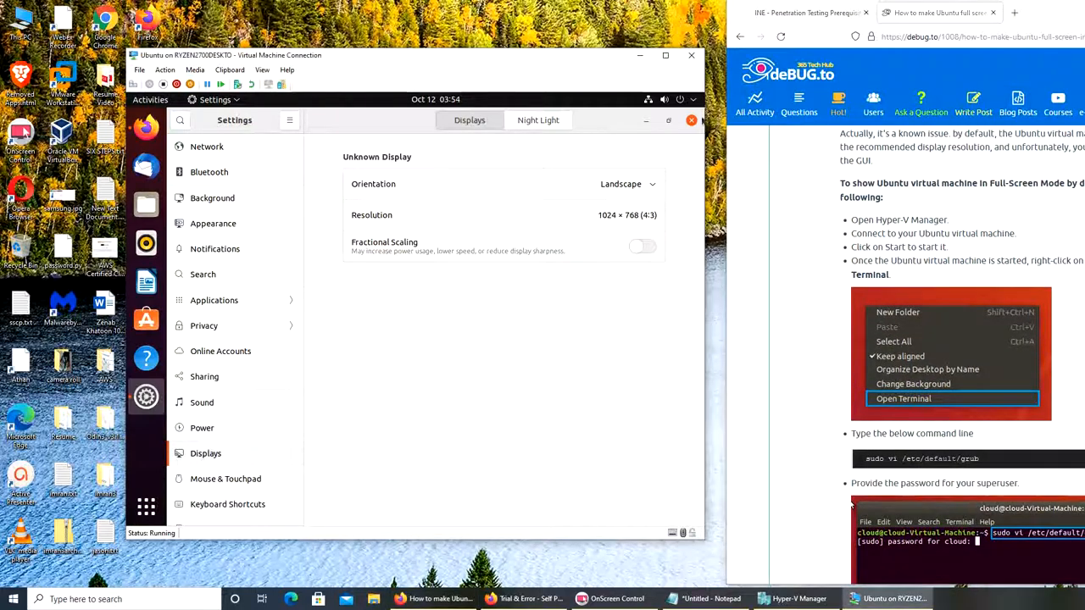
left_click(691, 120)
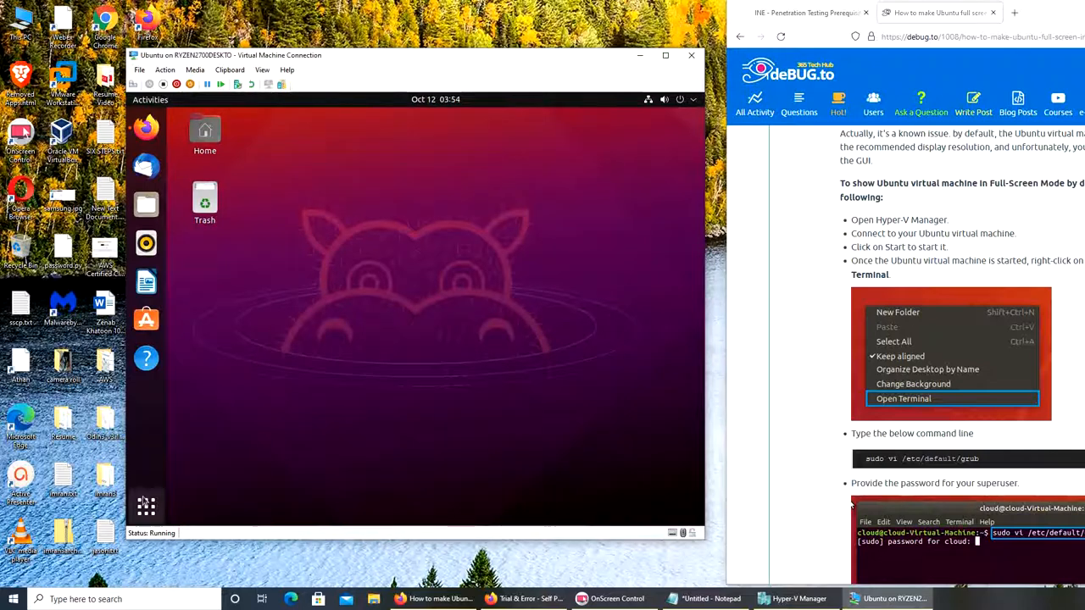
- Open a terminal from the desktop and enter 'sudo vi /etc/d', producing stray B characters
left_click(146, 506)
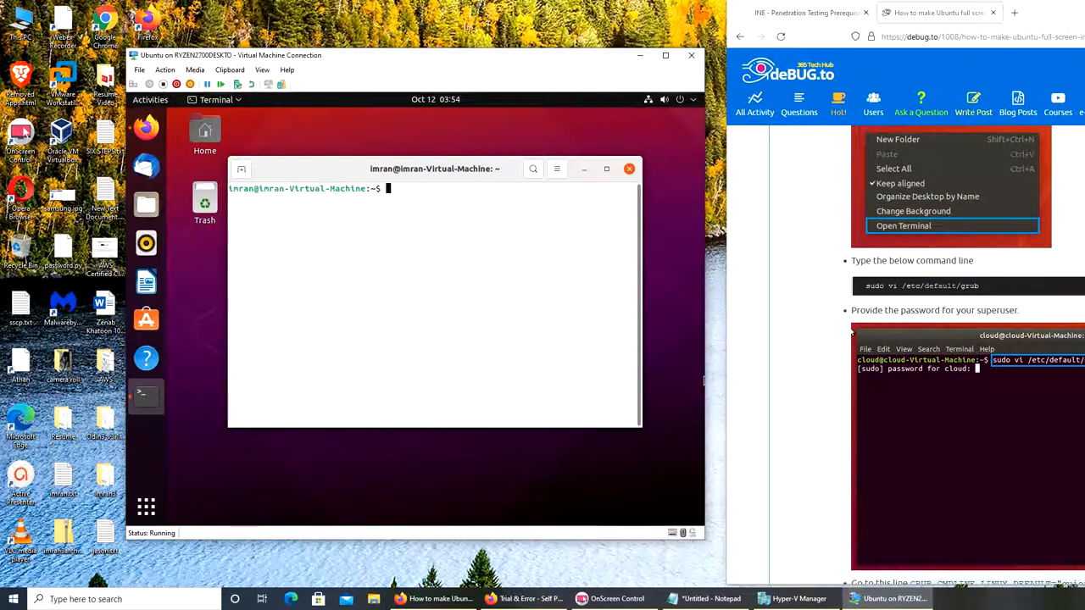
type("sudo")
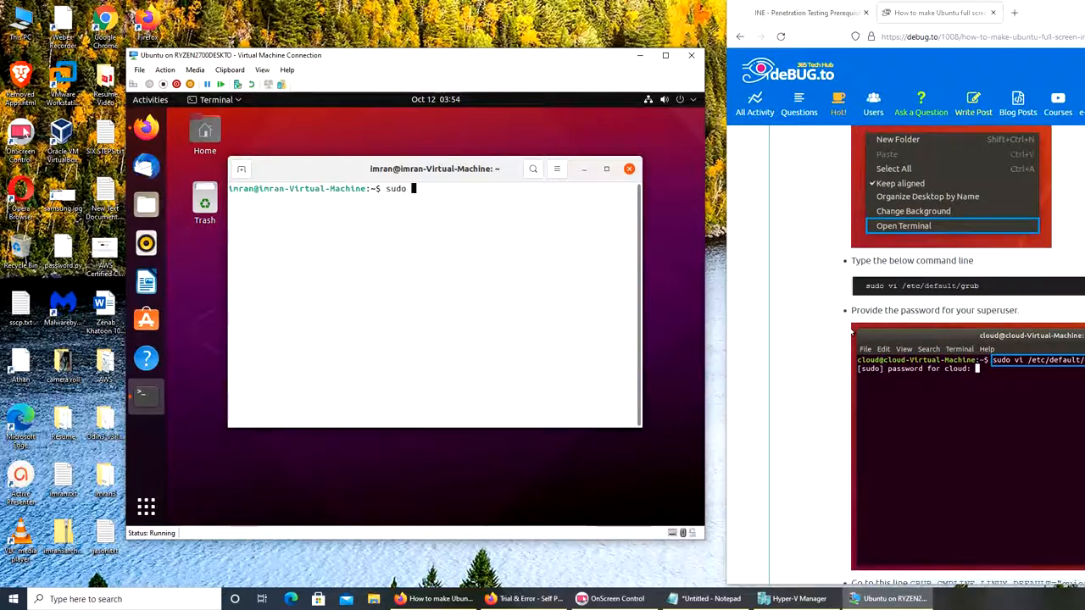
type("vi")
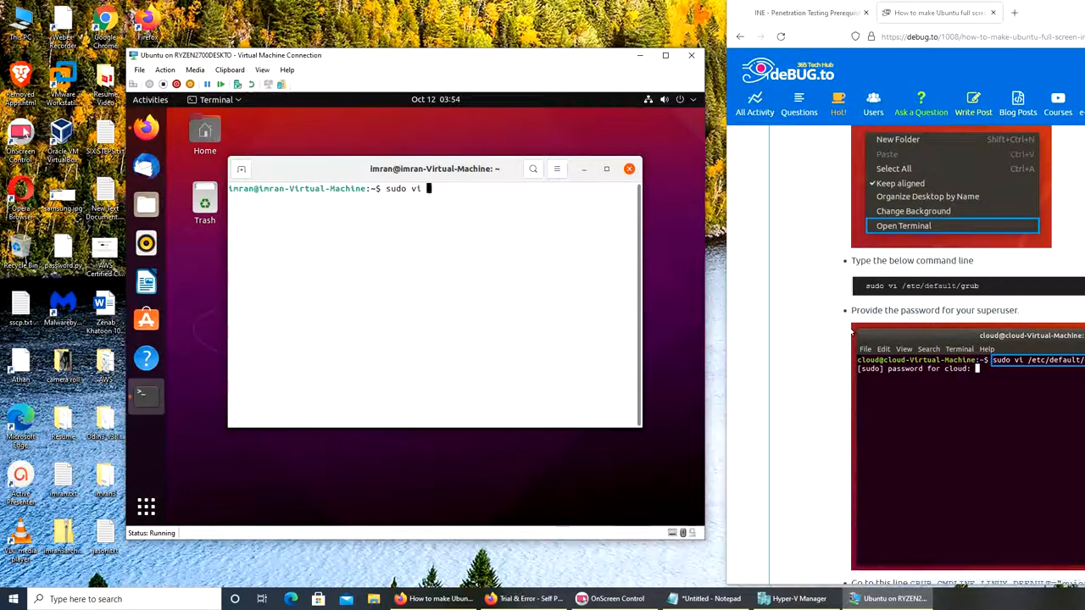
type("/etc/d")
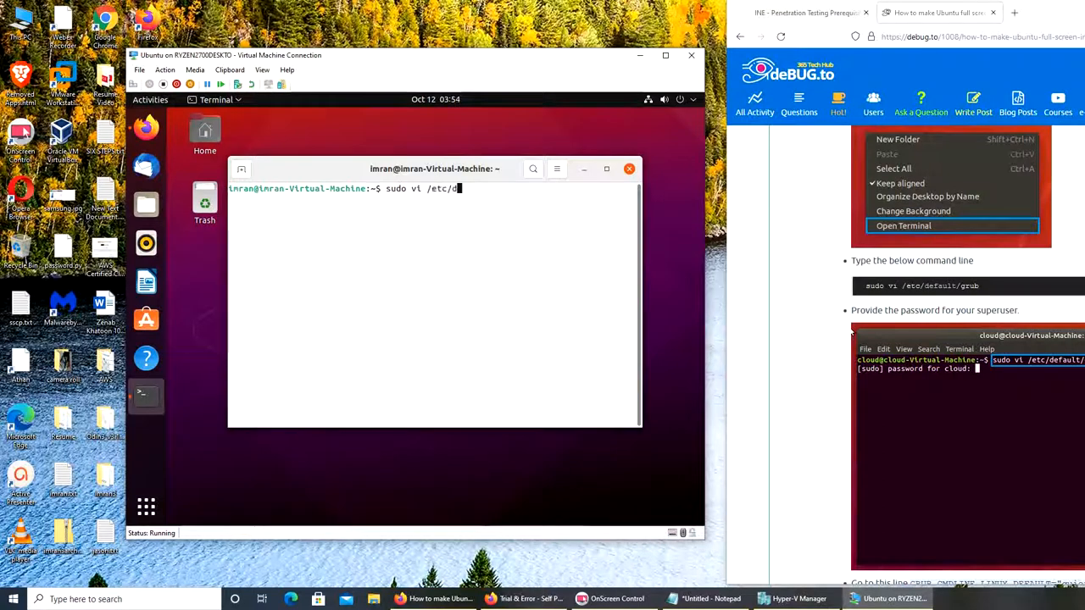
key("Return")
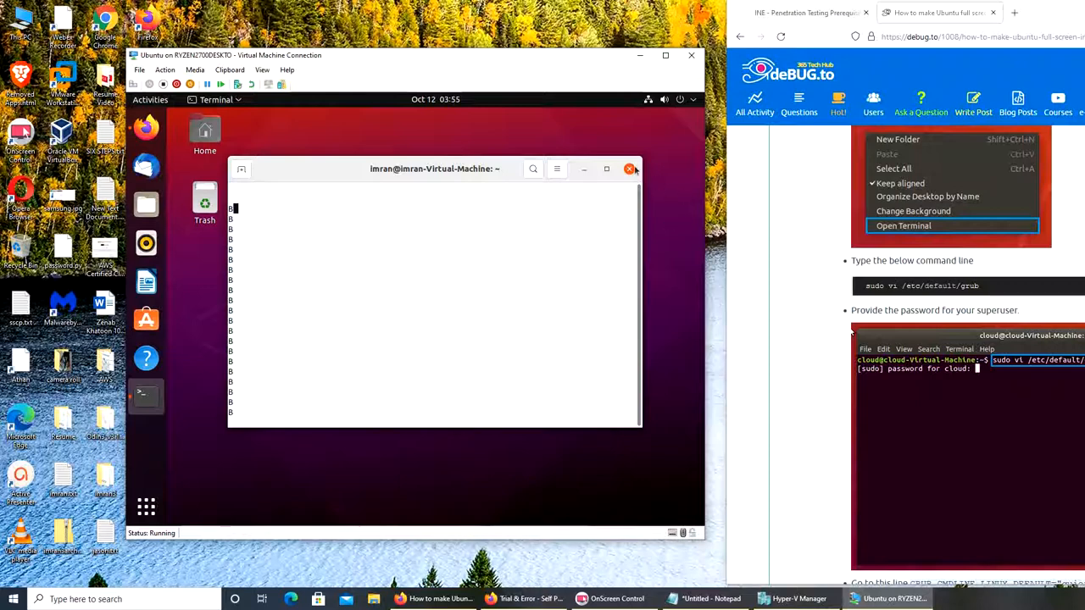
- Replace the garbled terminal with a fresh one and open /etc/default/grub in vi
left_click(630, 168)
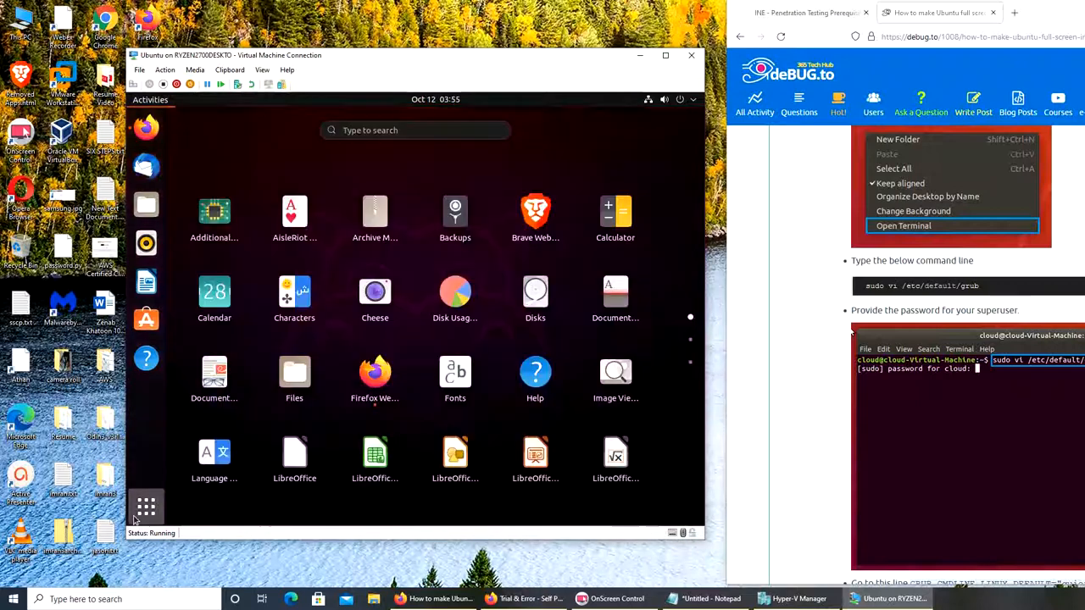
left_click(146, 507)
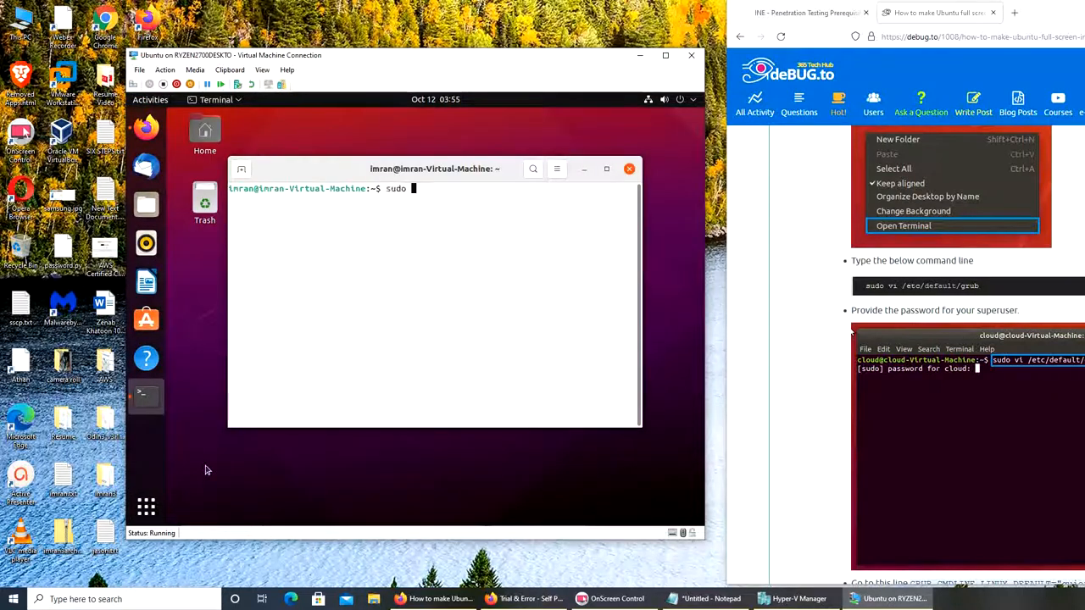
type("vi")
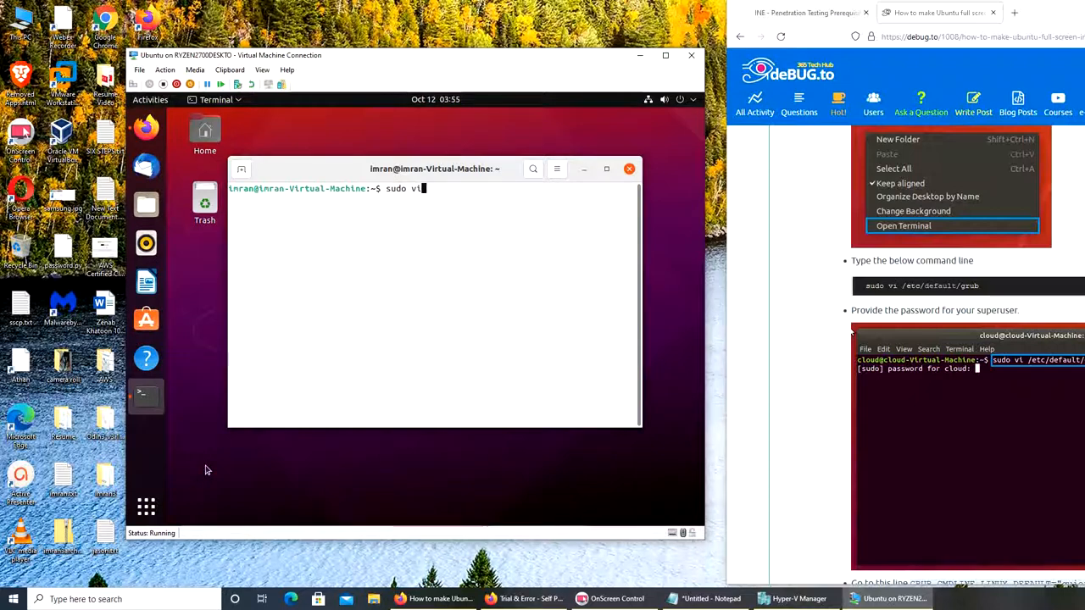
type("/etc")
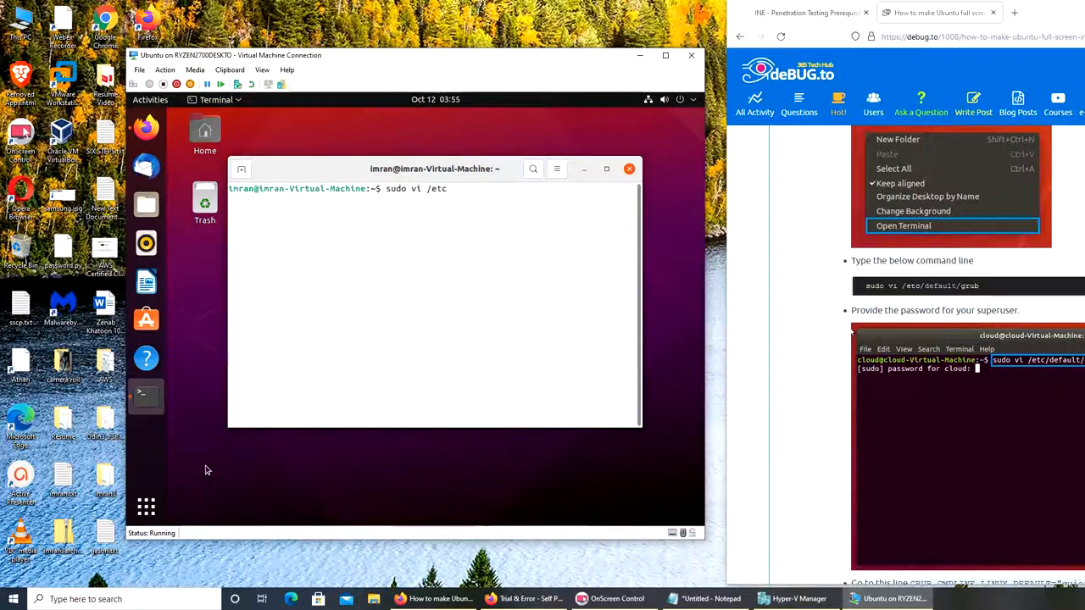
type("/default")
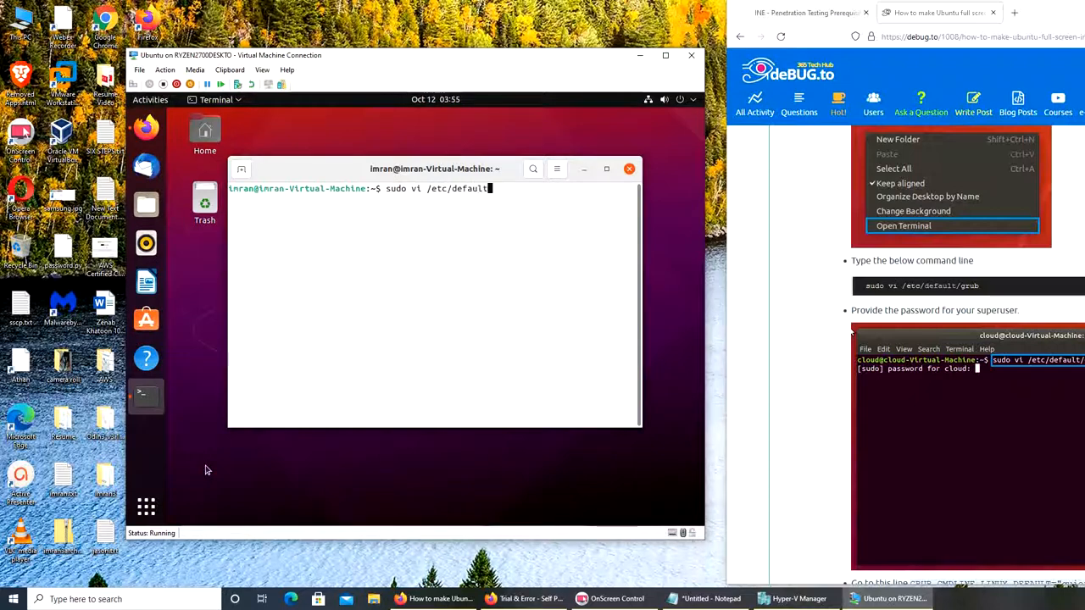
type("gr")
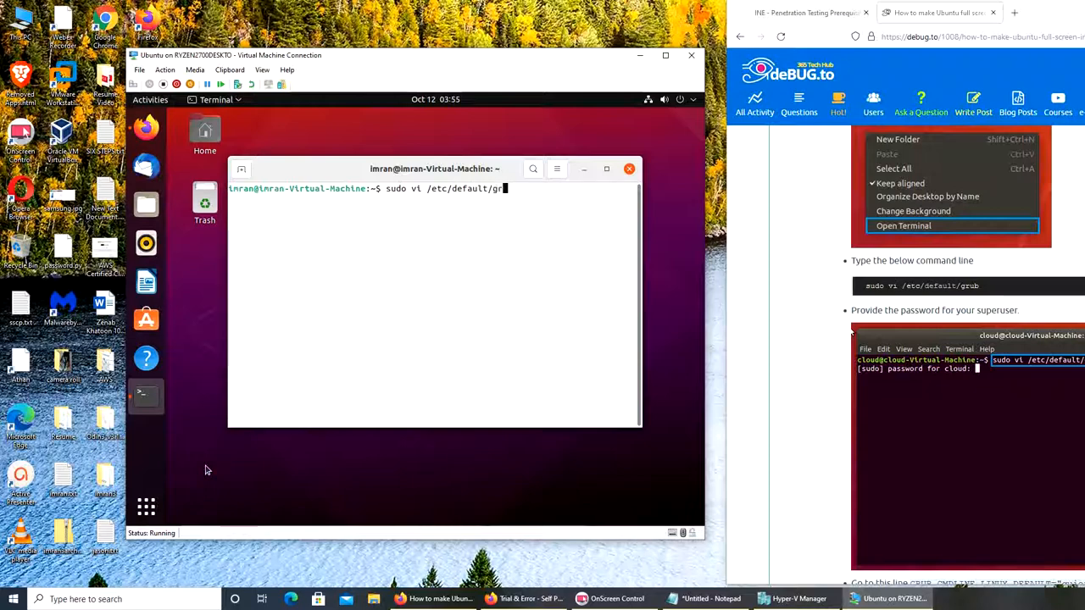
type("ub")
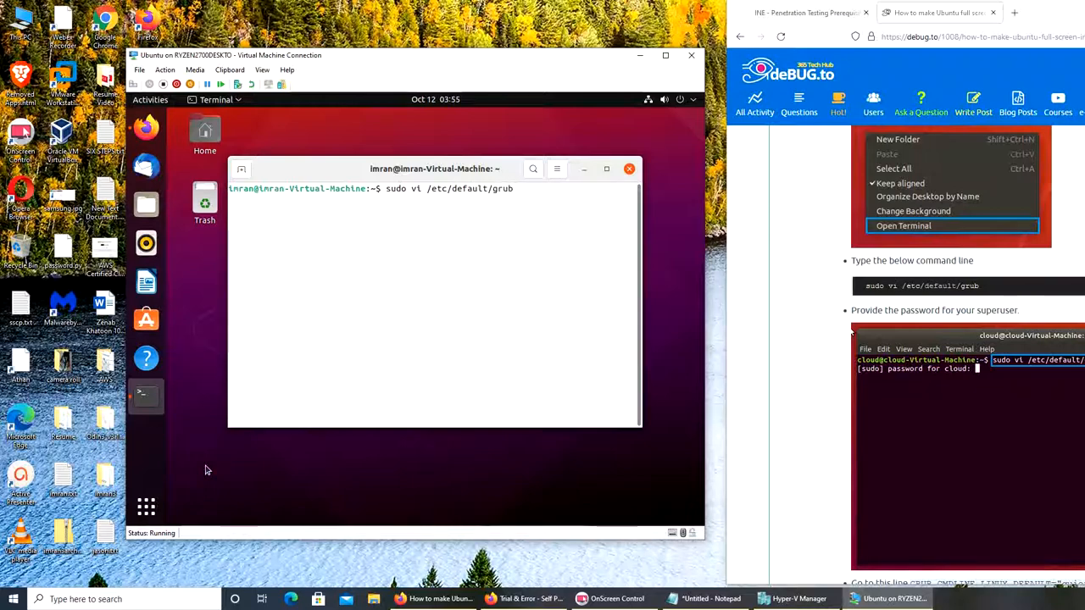
key("Return")
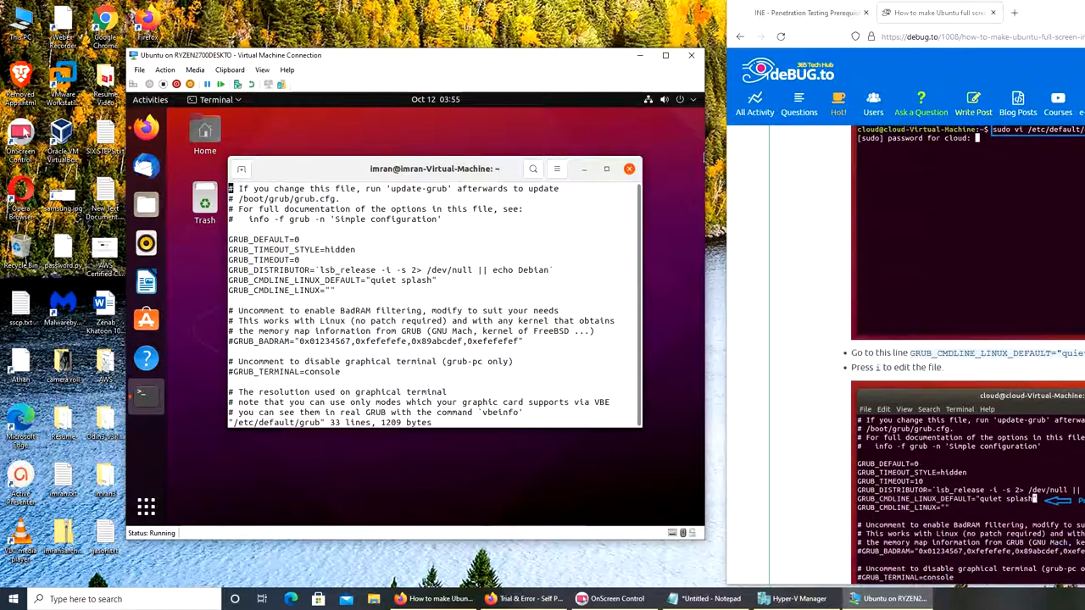
- Append video=hyperv_fb:1920x1080 after 'quiet splash' on GRUB_CMDLINE_LINUX_DEFAULT
scroll("down", 3)
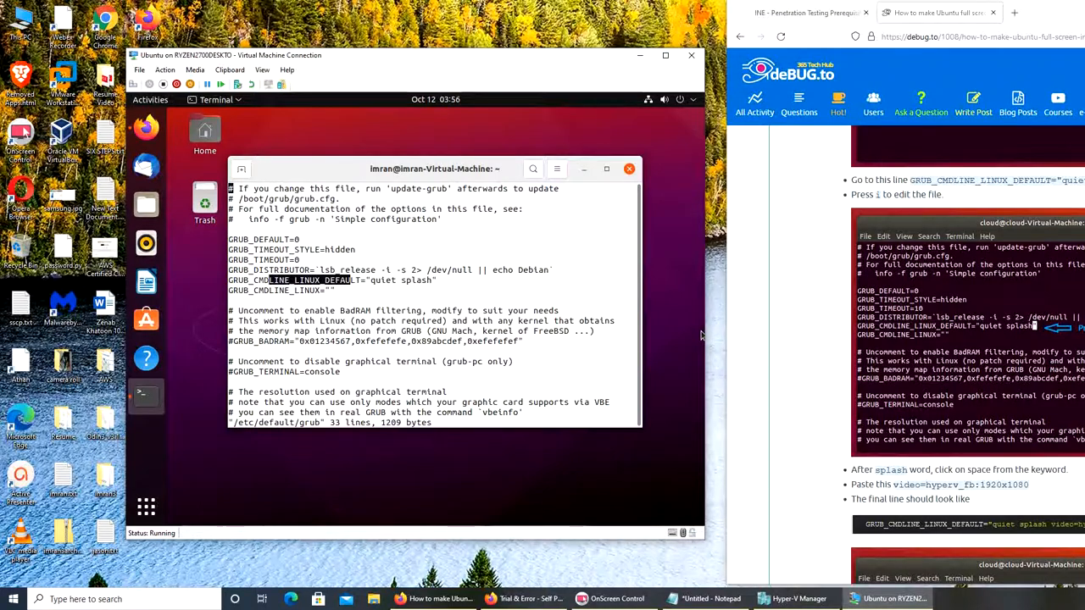
scroll("down", 3)
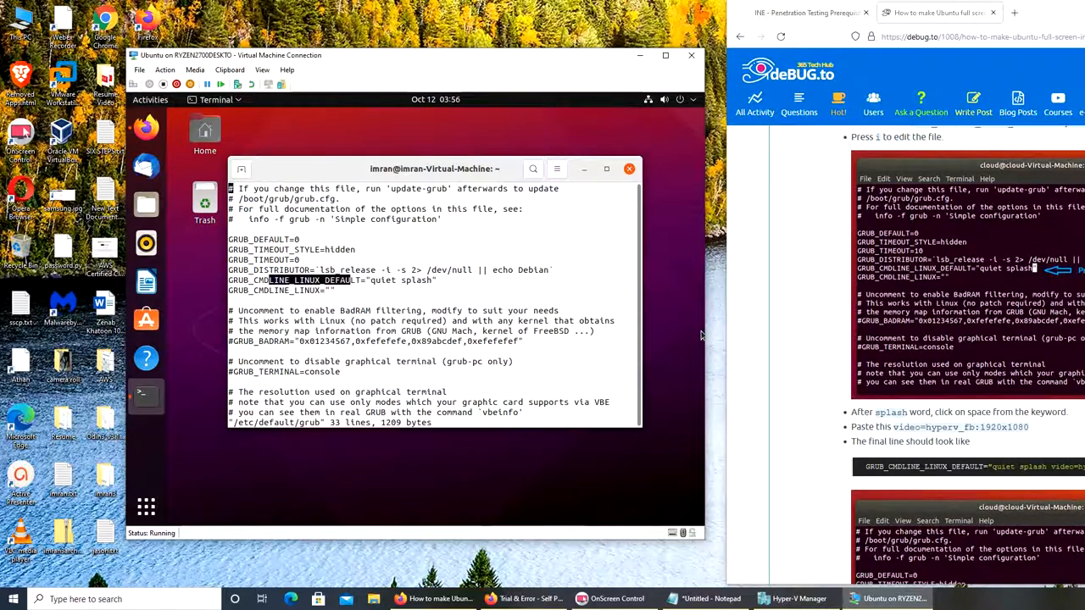
scroll("down", 3)
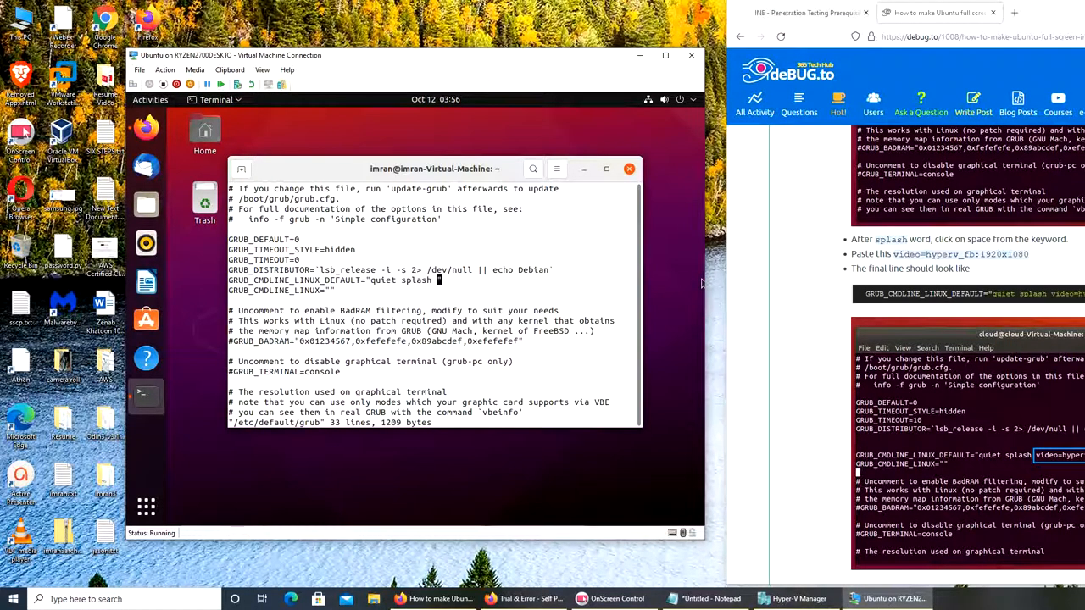
type("video=")
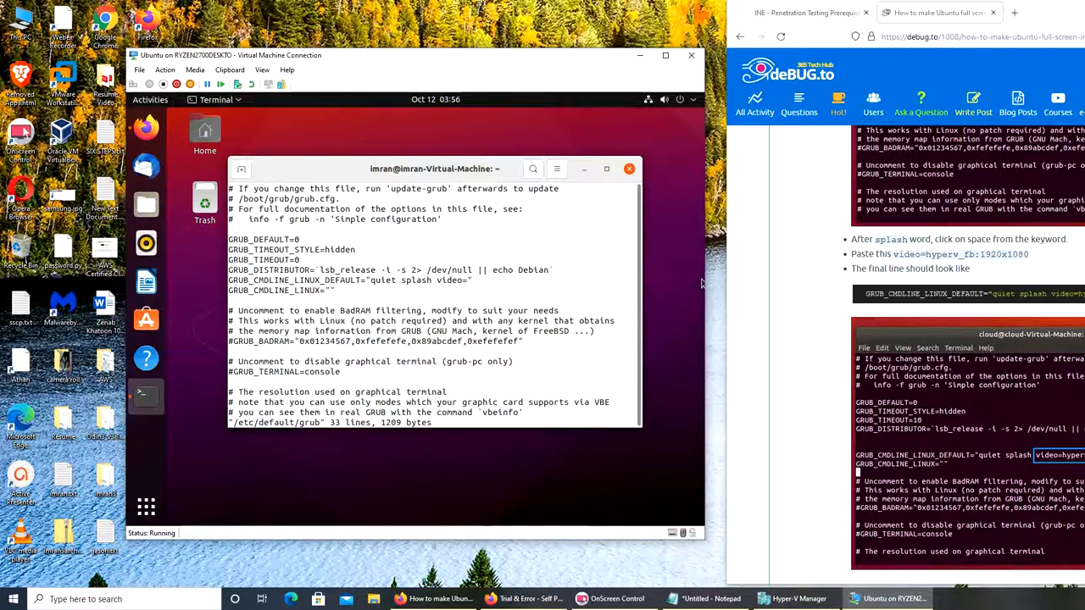
type("video=hyperv_fb:")
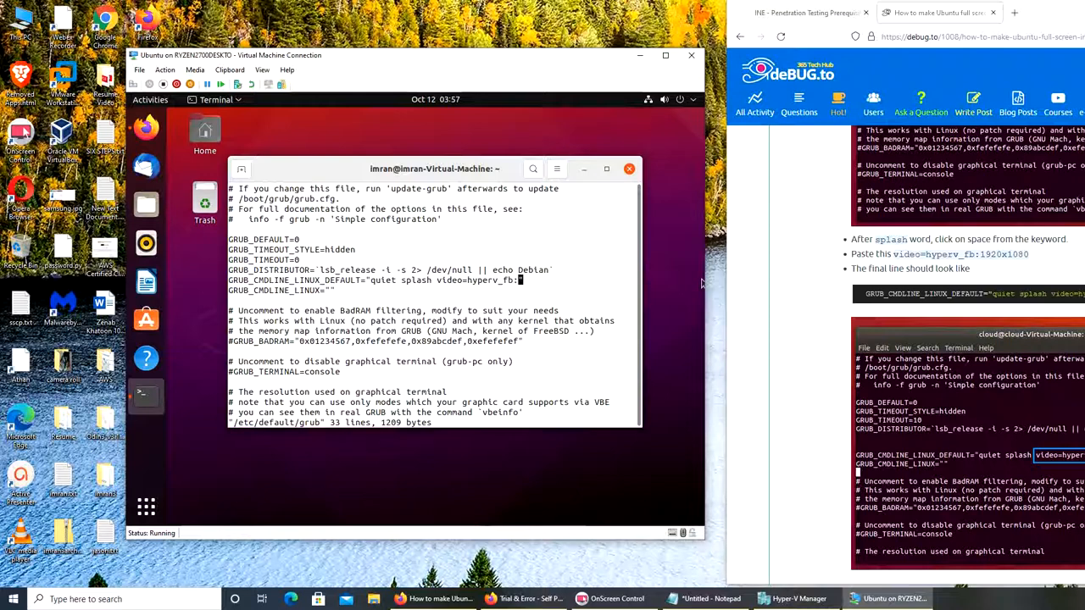
type("192")
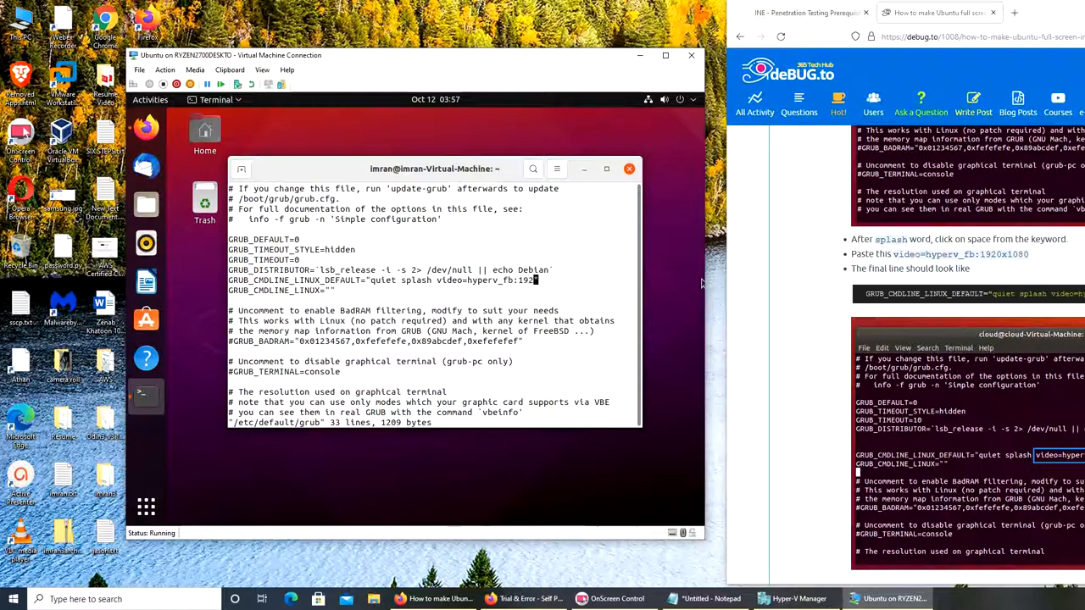
type("0x")
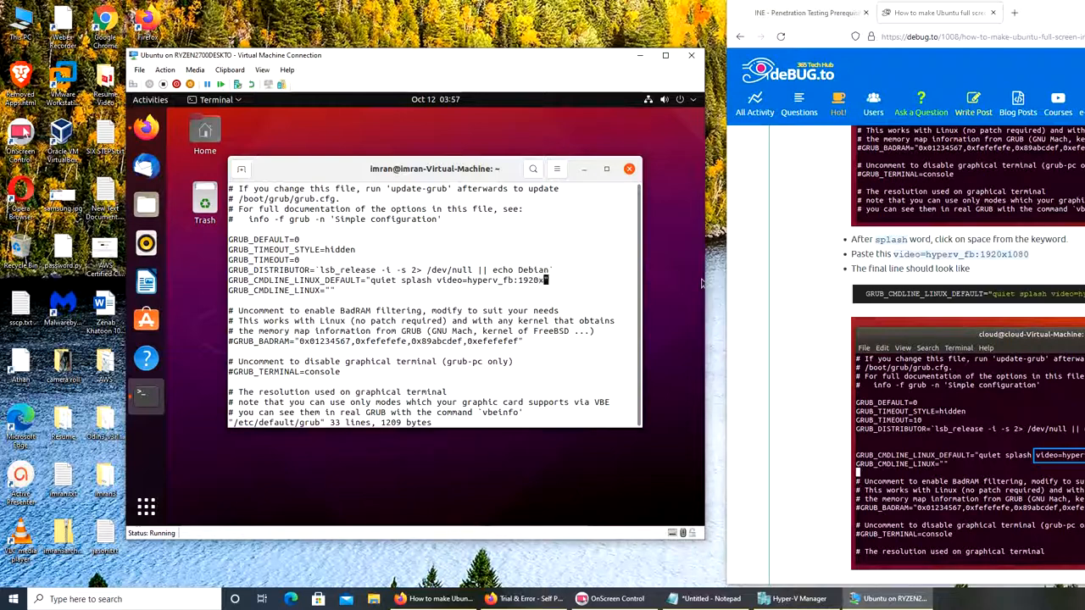
type("1080\"")
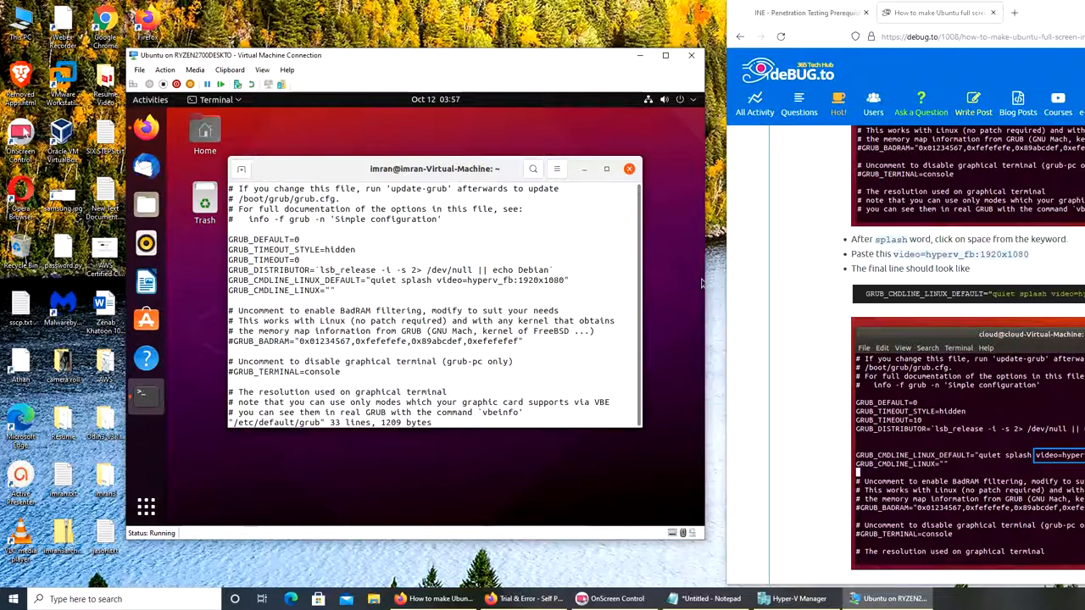
scroll("down", 3)
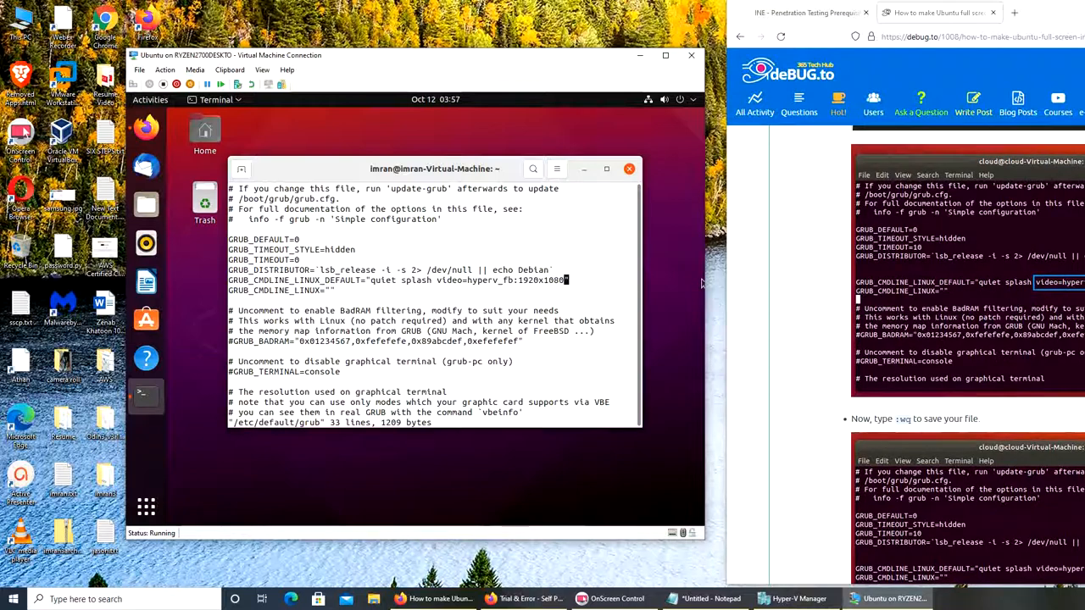
- Write /etc/default/grub and quit vi with :wq
type(":wq")
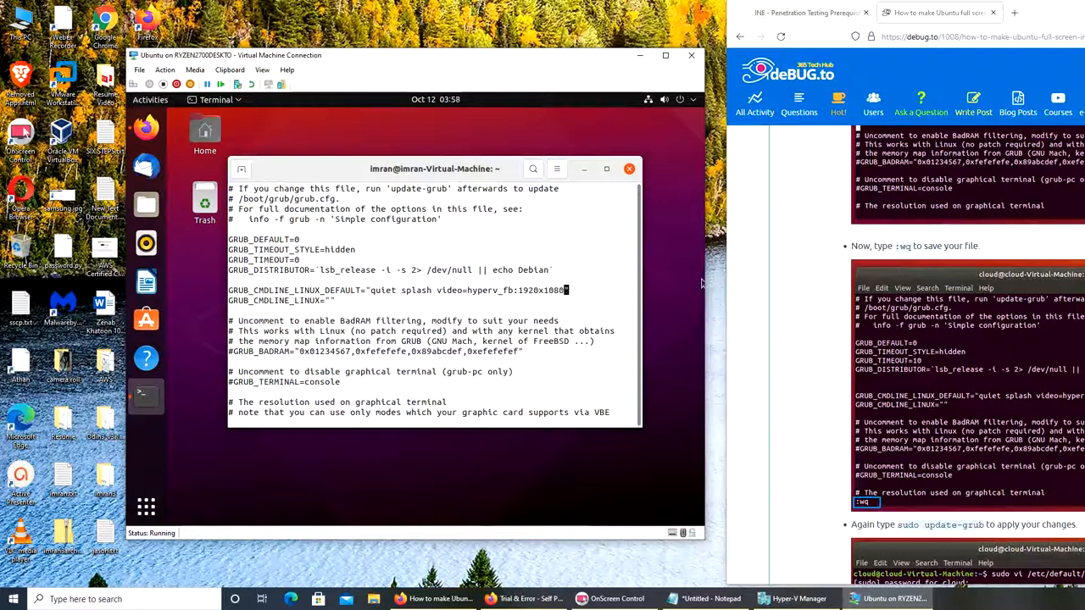
scroll("down", 3)
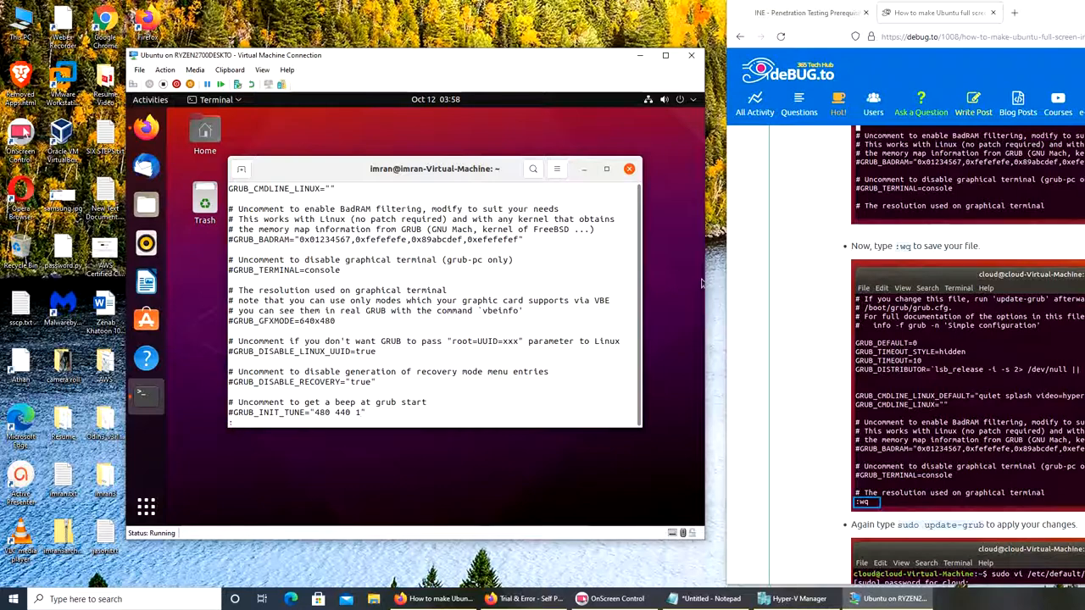
key("Return")
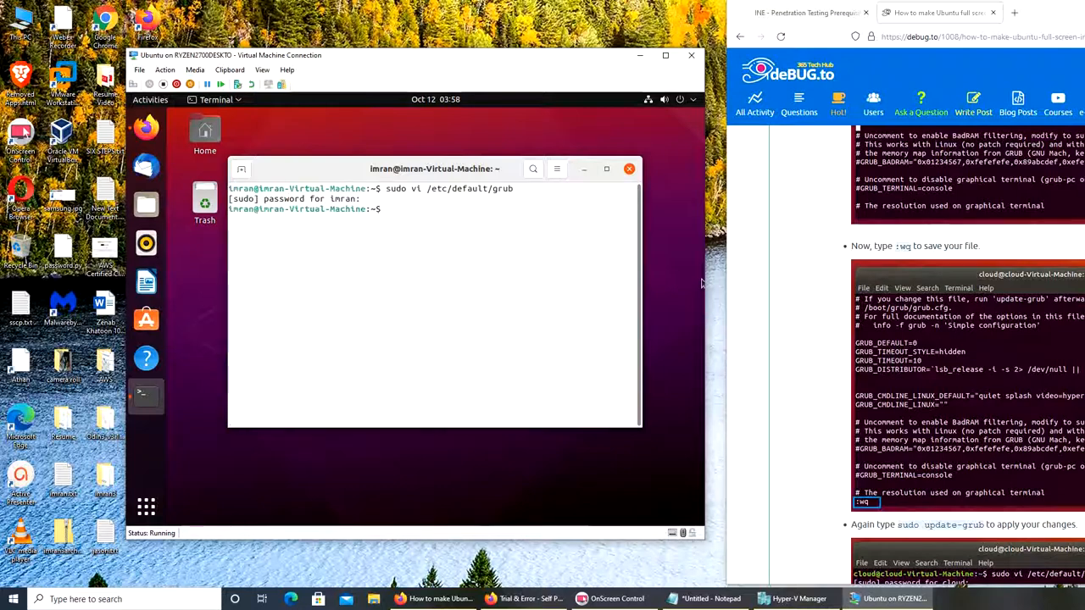
- Run sudo update-grub and wait until it reports done
scroll("down", 3)
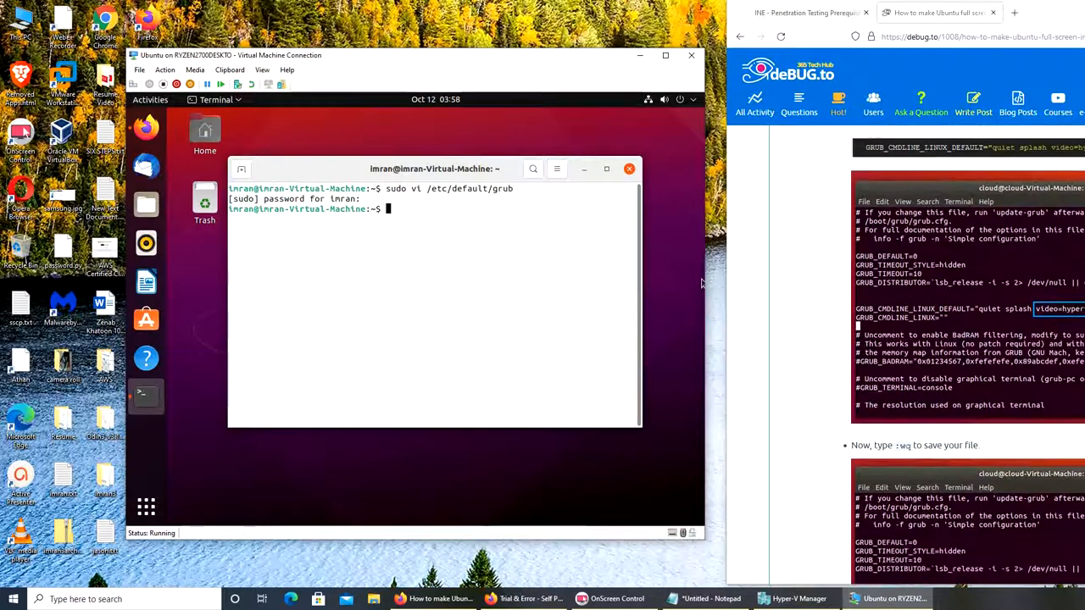
scroll("down", 3)
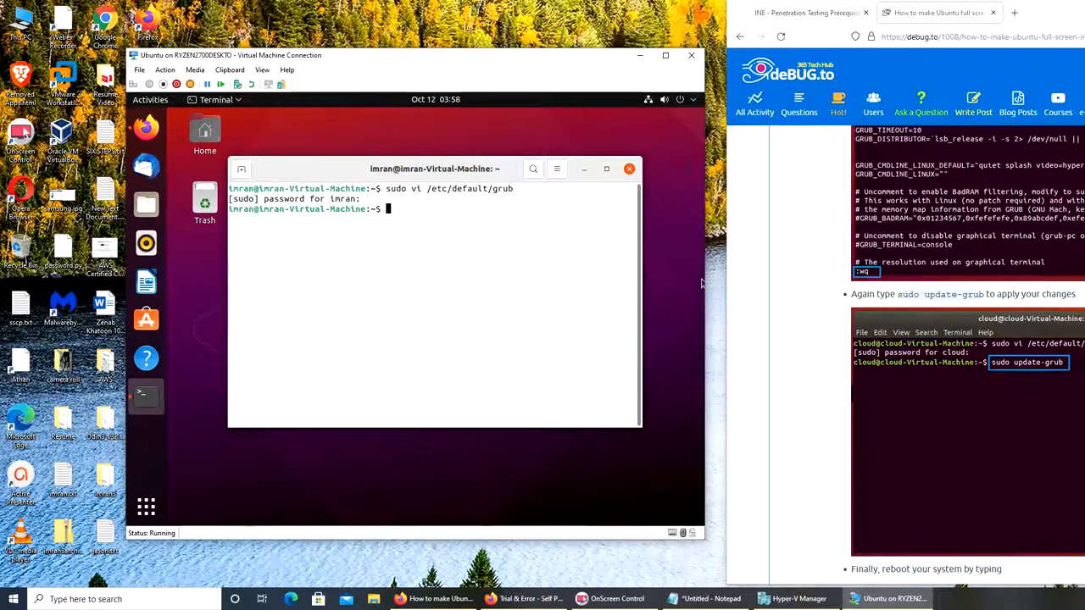
type("sudo")
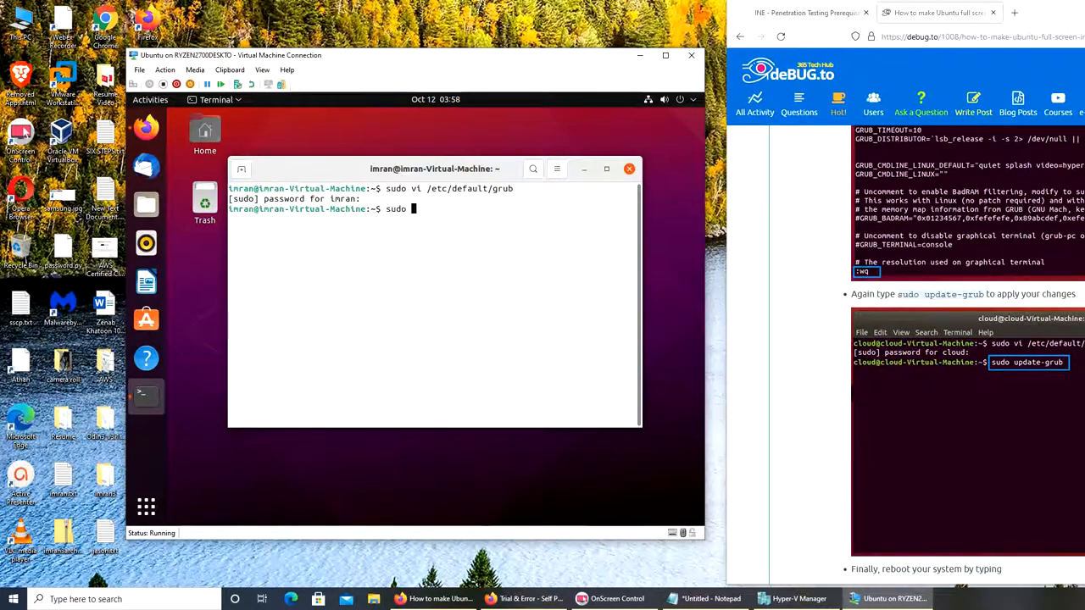
type("update")
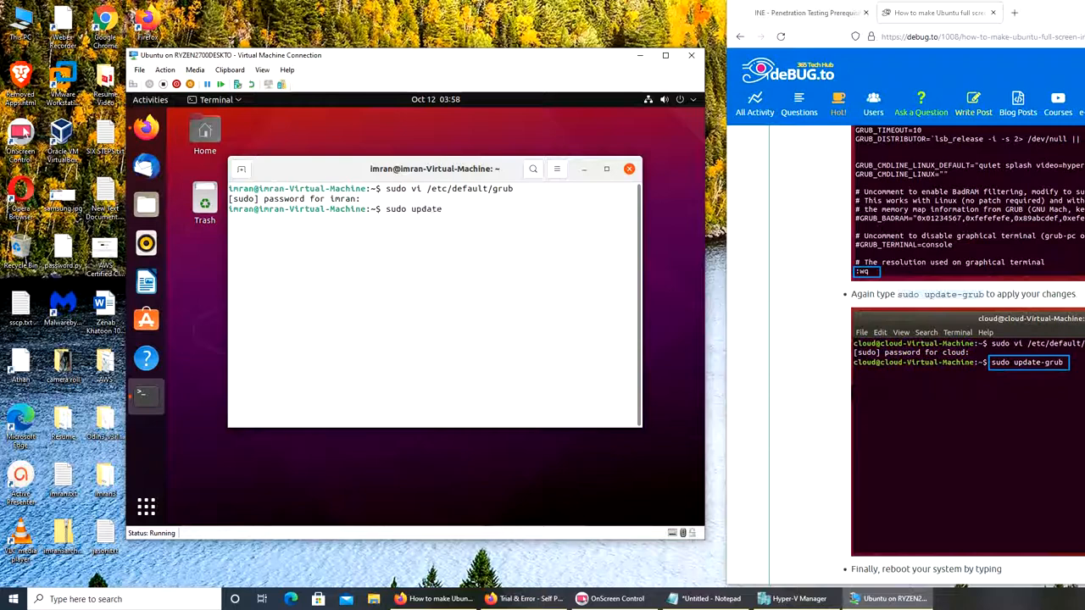
type("-grub")
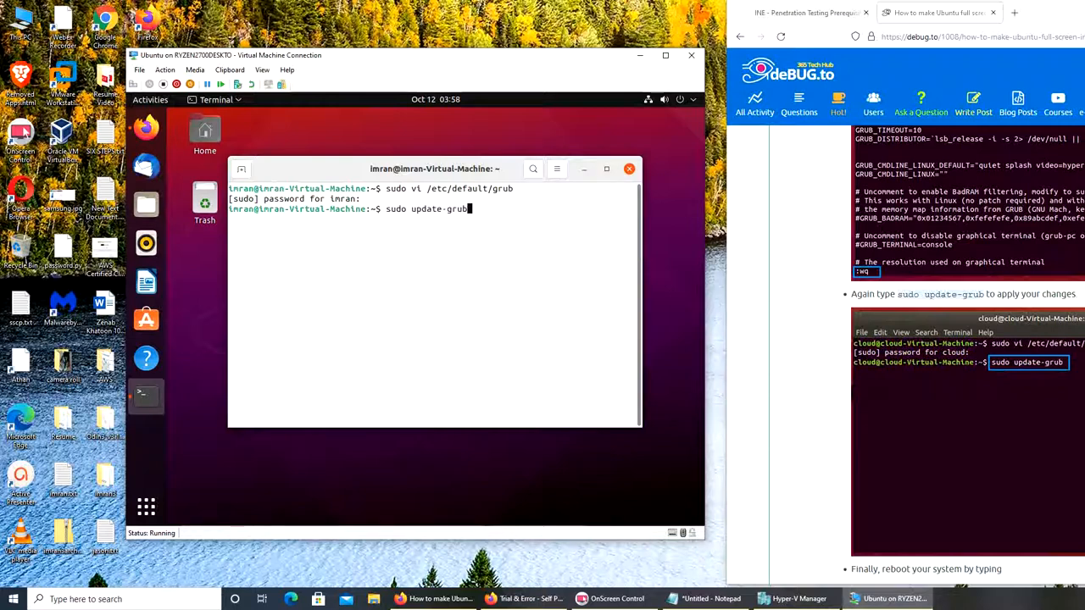
key("Return")
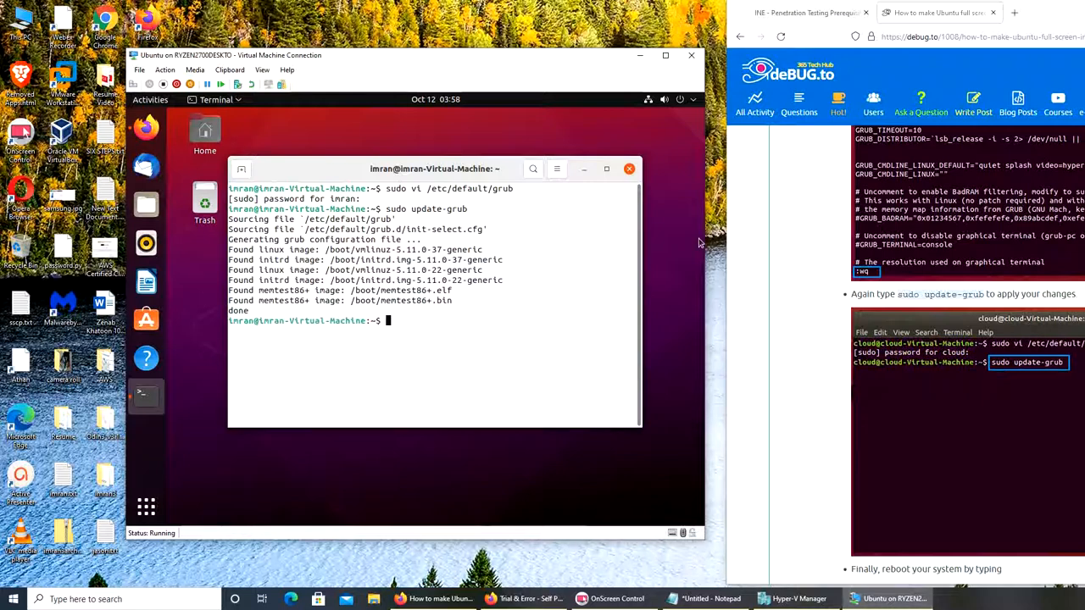
scroll("down", 3)
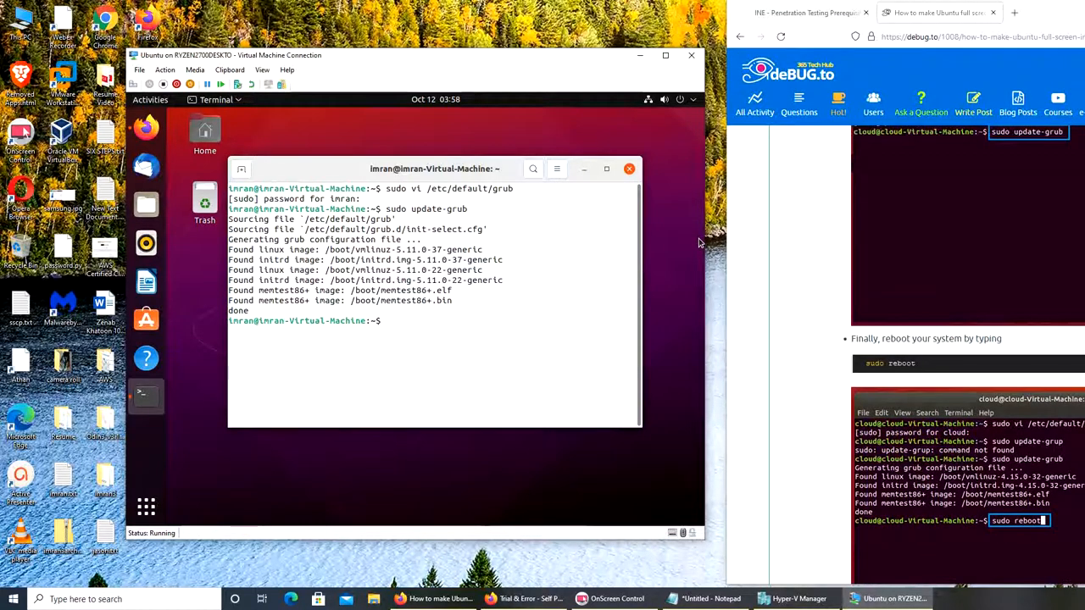
- Reboot the Ubuntu VM with sudo reboot
type("sudo r")
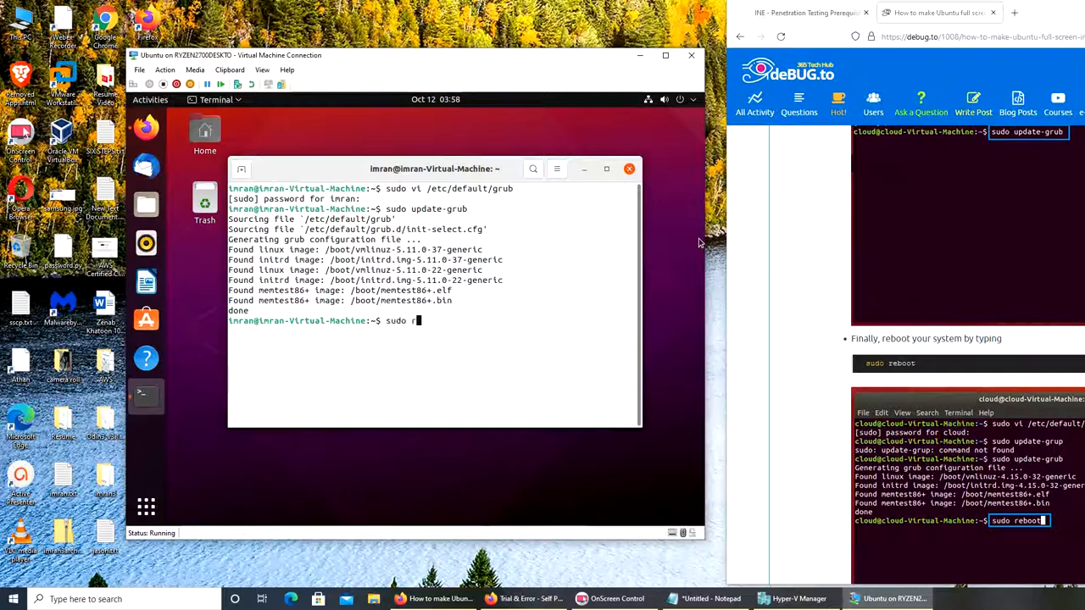
type("eboot")
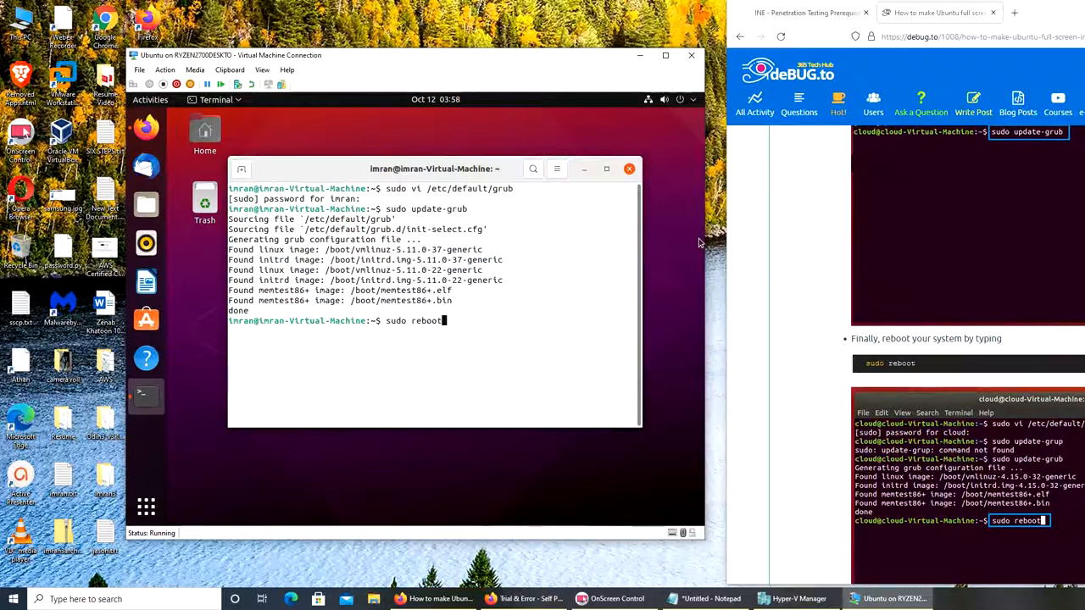
key("Return")
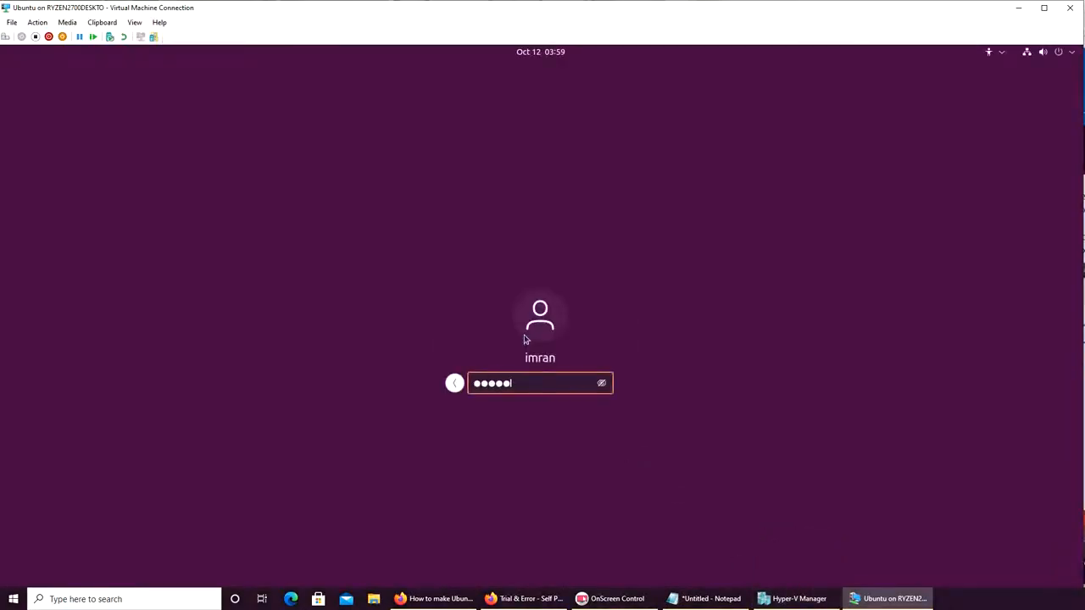
- Fix the mistyped password at the login screen and sign in
key("Backspace")
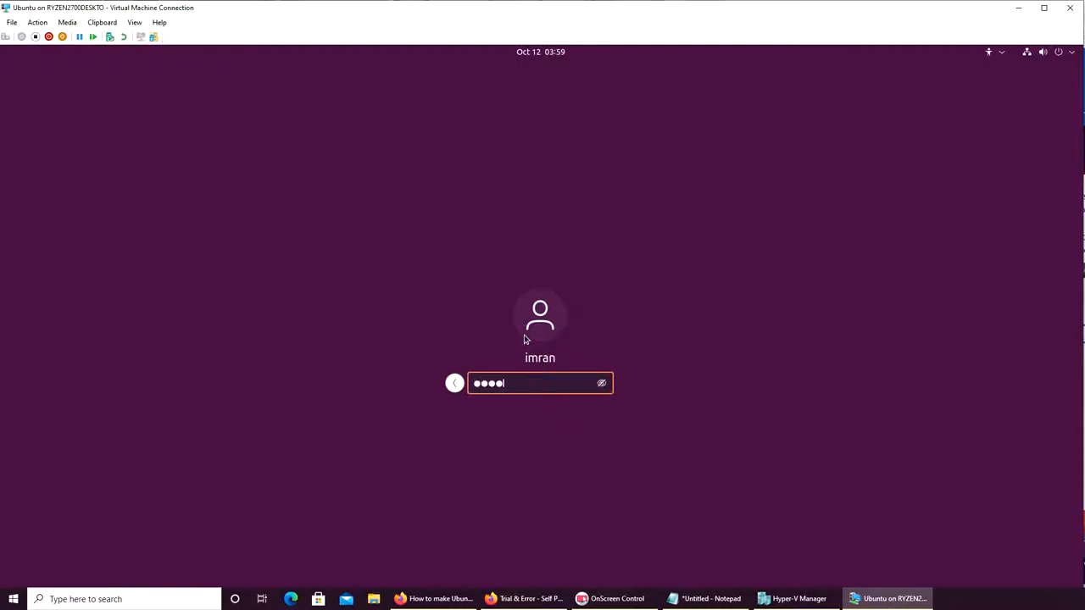
type("password")
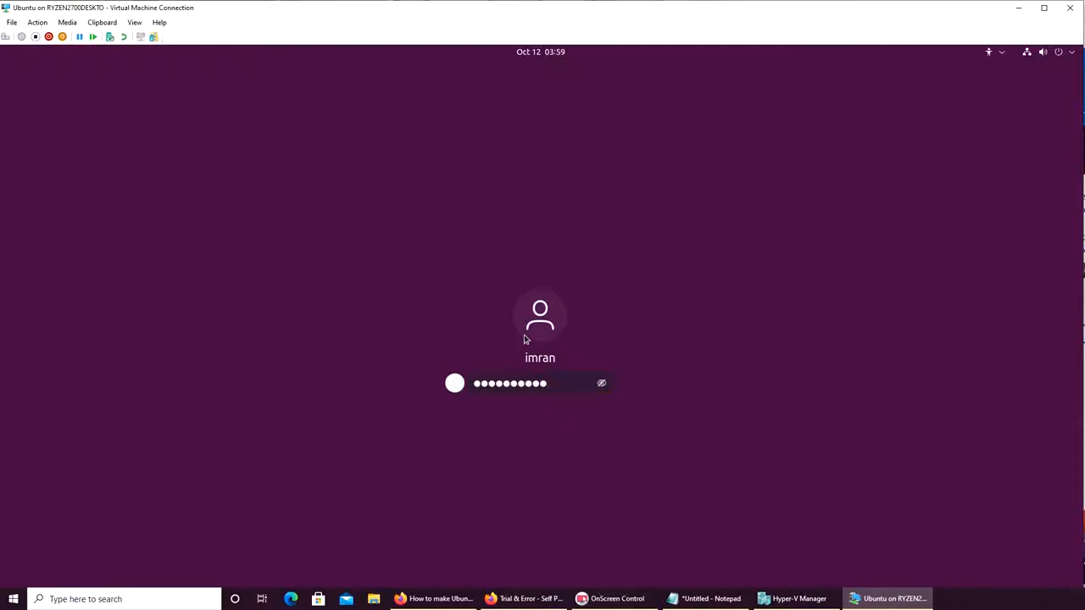
key("Return")
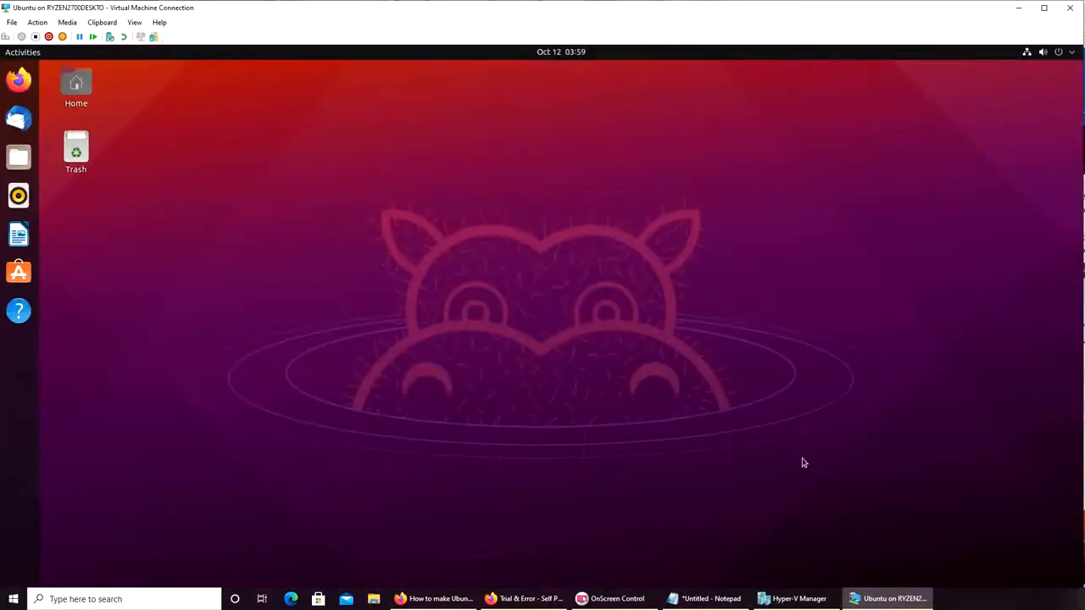
left_click(433, 600)
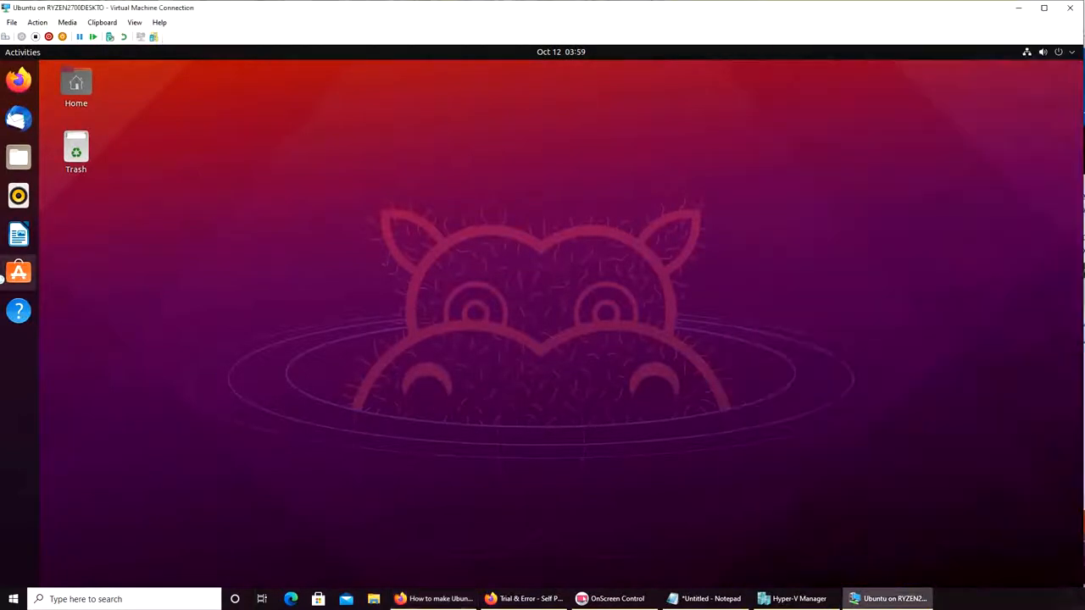
left_click(19, 272)
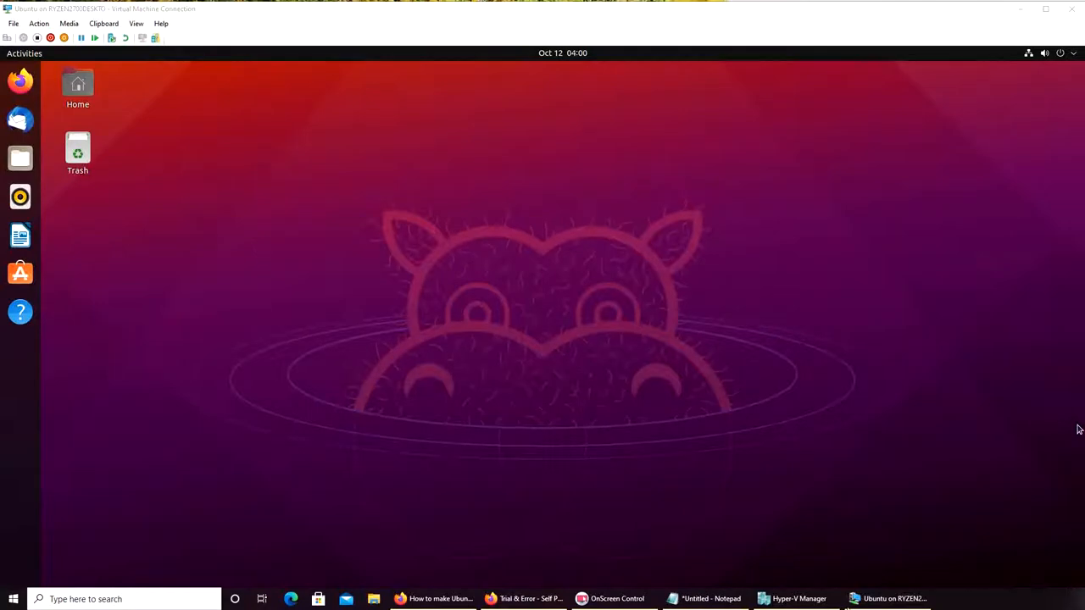
left_click(20, 273)
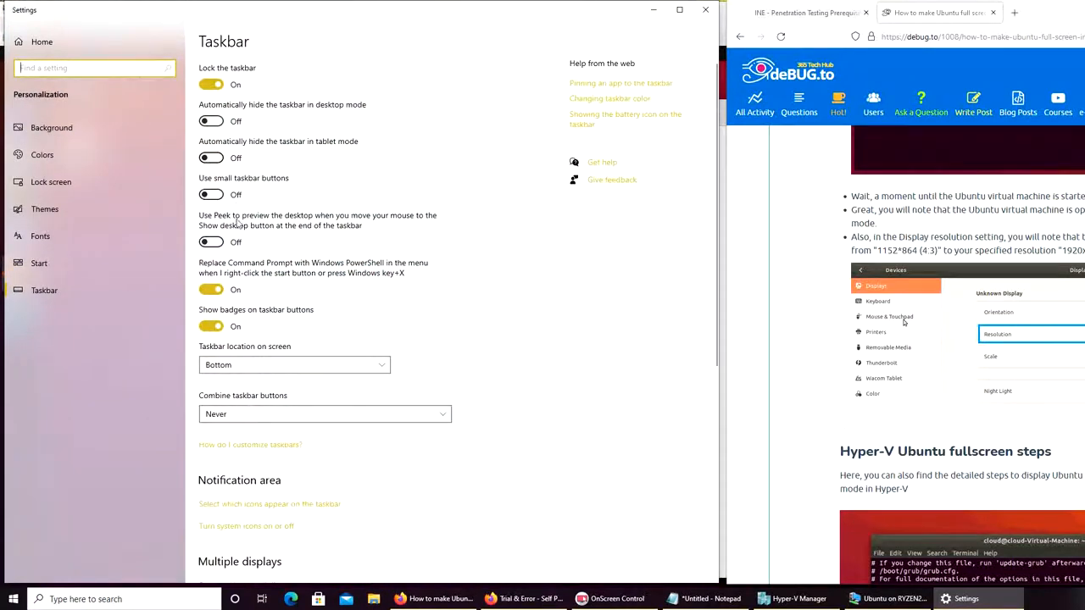
scroll("down", 3)
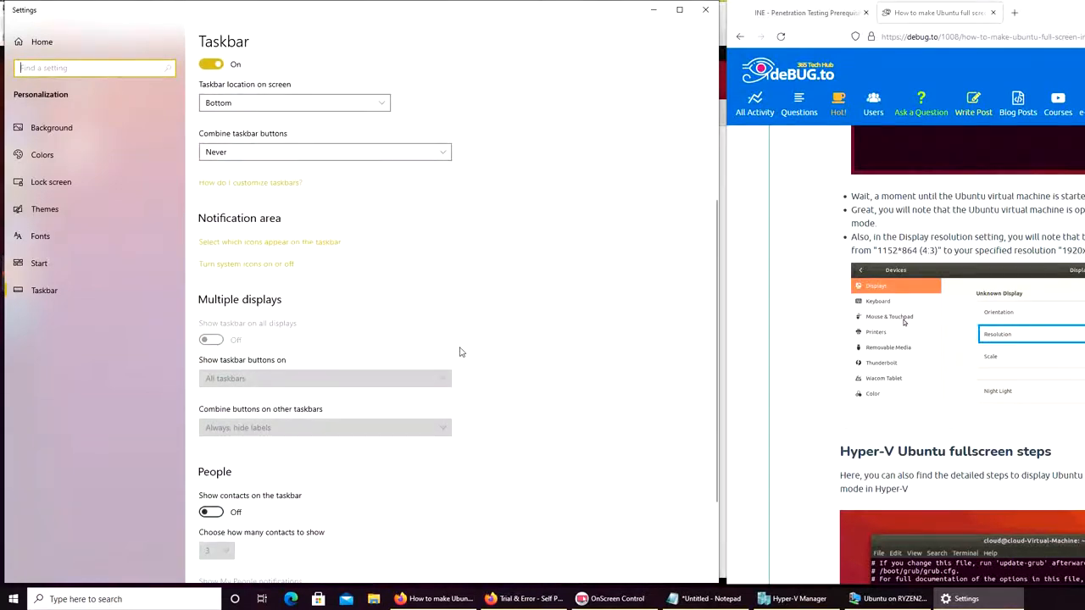
mouse_move(415, 316)
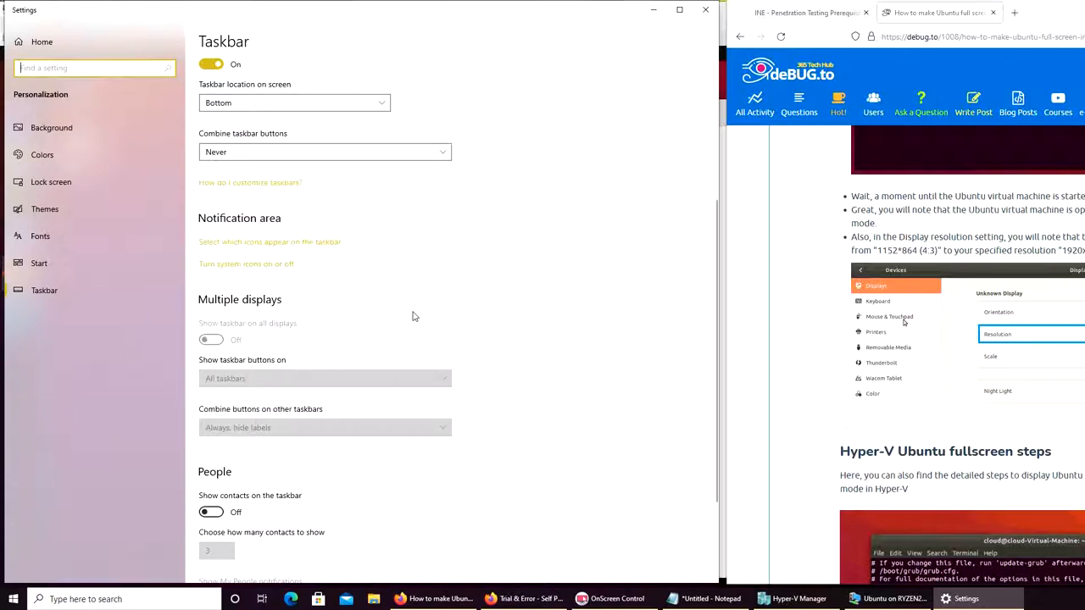
left_click(294, 103)
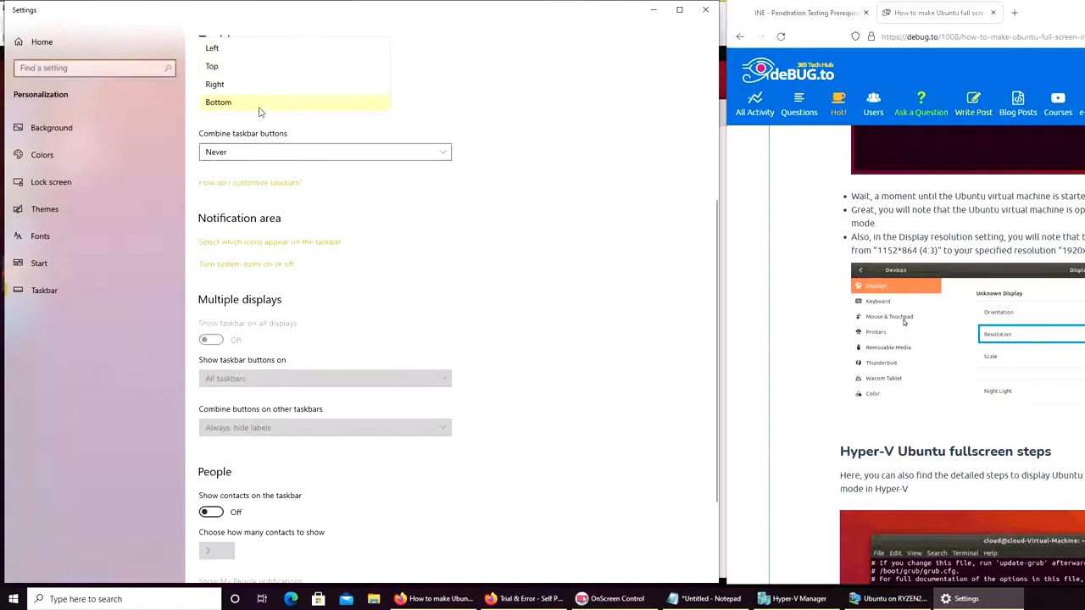
left_click(214, 84)
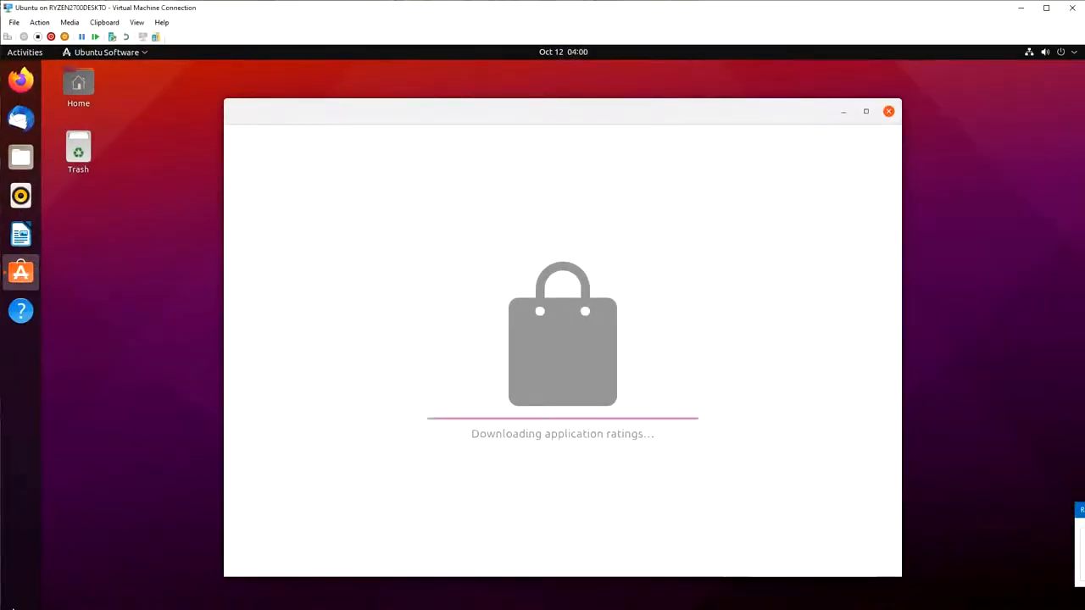
mouse_move(46, 594)
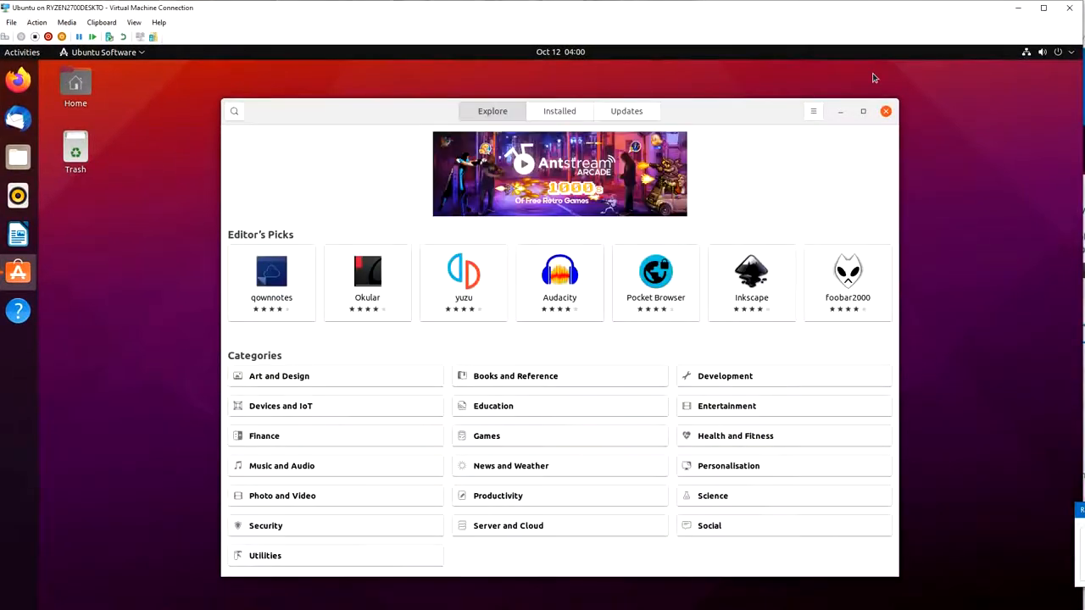
mouse_move(843, 153)
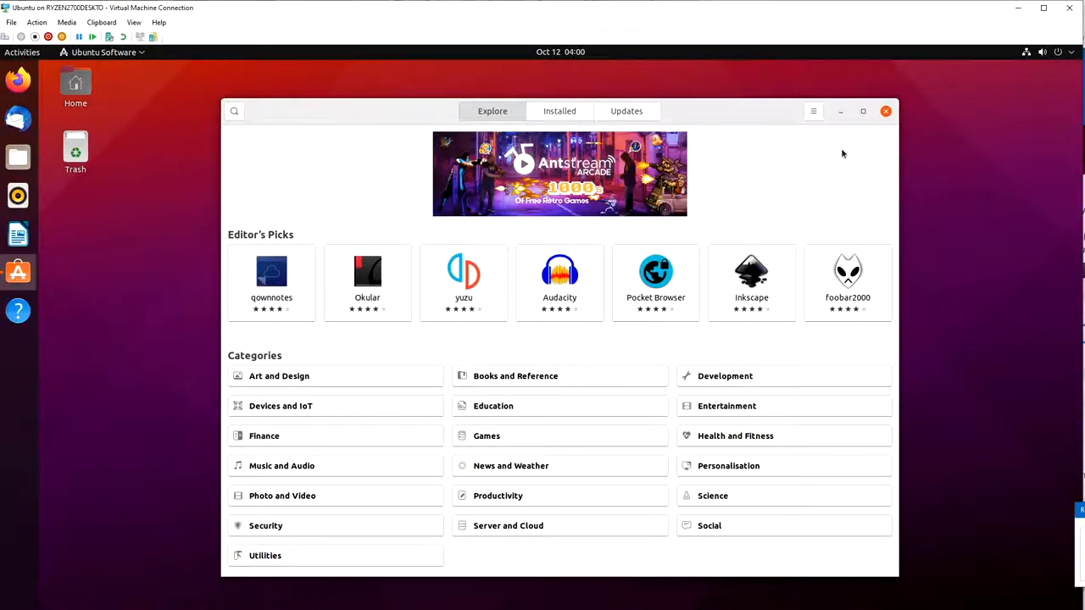
mouse_move(914, 104)
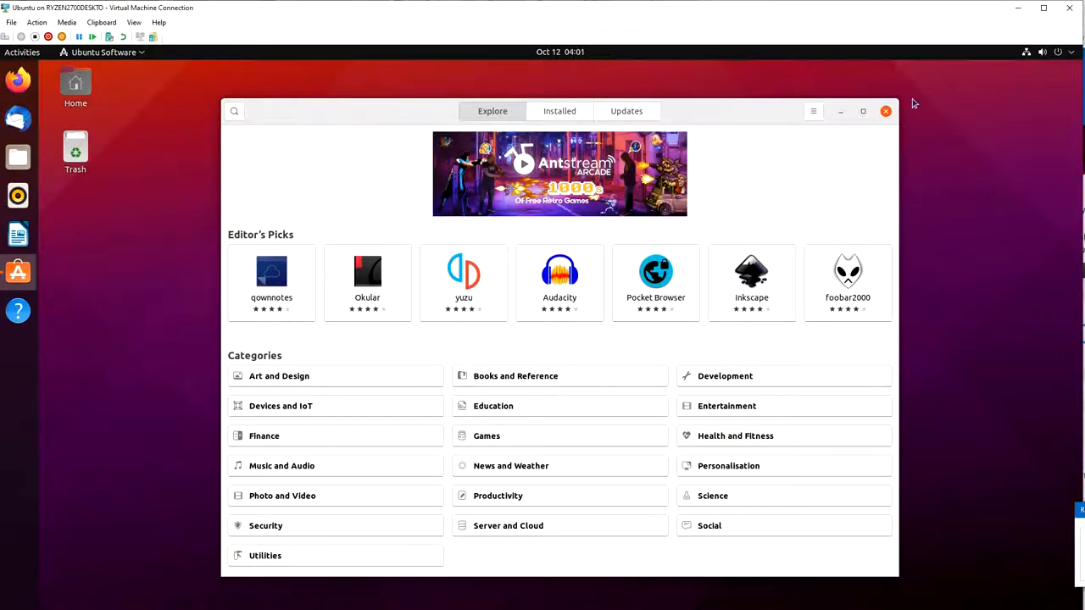
mouse_move(886, 112)
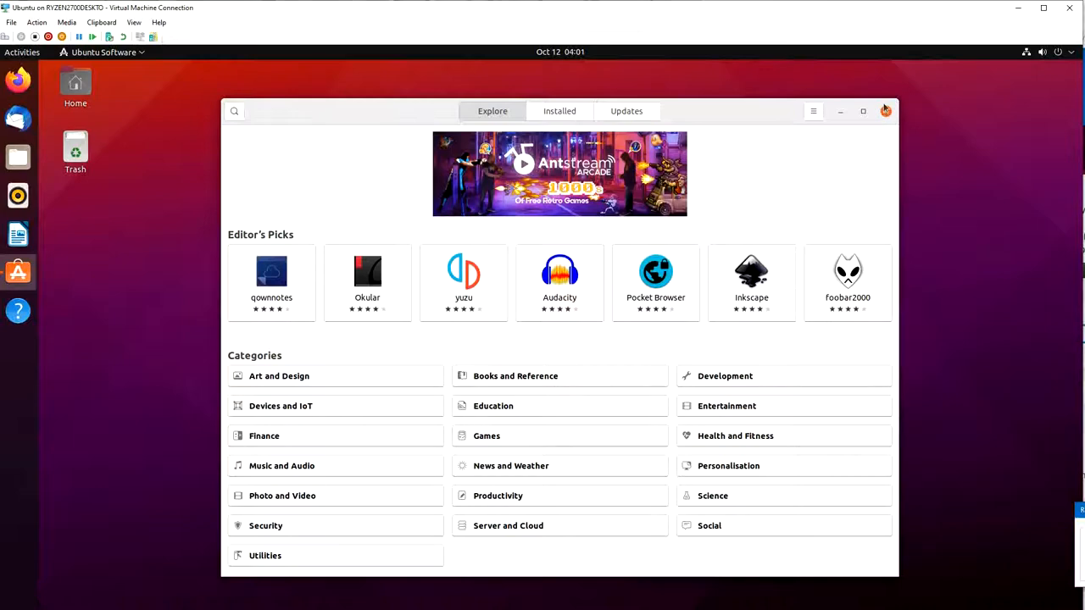
- Close the Ubuntu Software window and click back onto the desktop
left_click(885, 111)
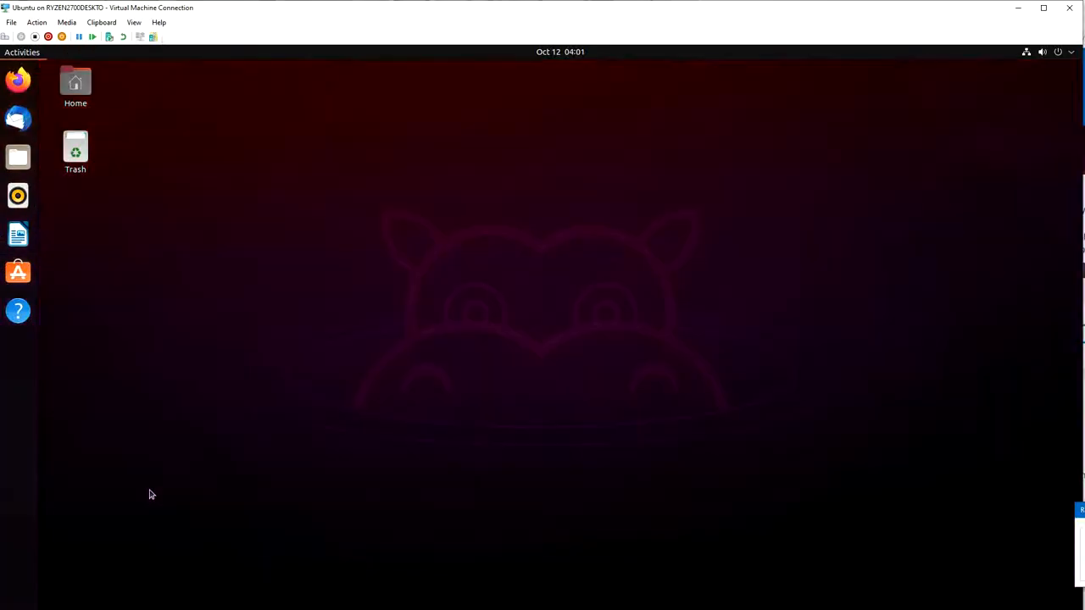
left_click(22, 52)
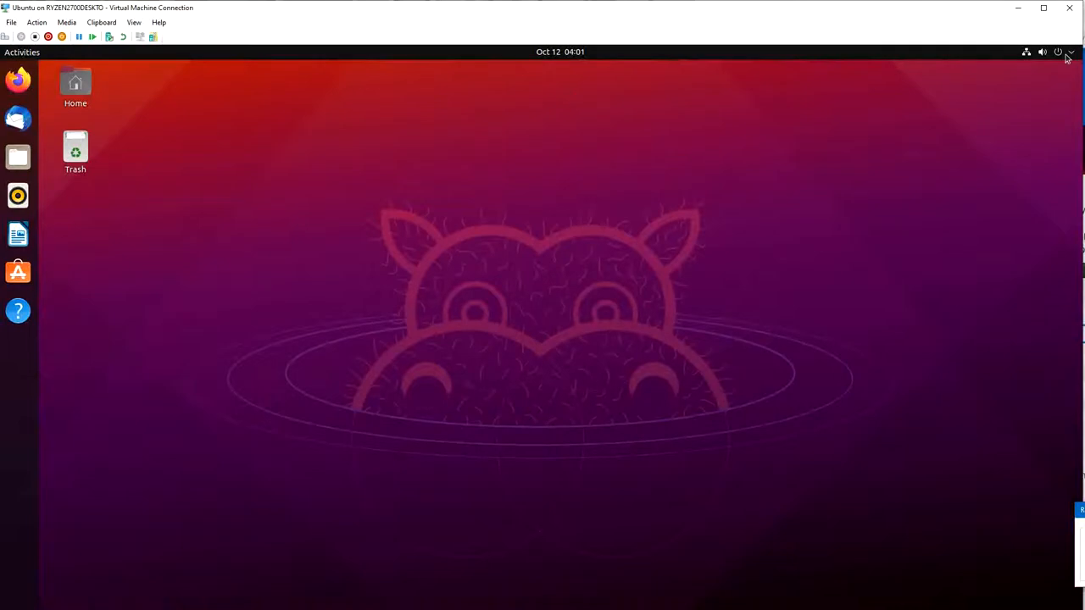
- Open Ubuntu Settings from the system menu to view the 1920 × 1080 Displays page
left_click(1058, 52)
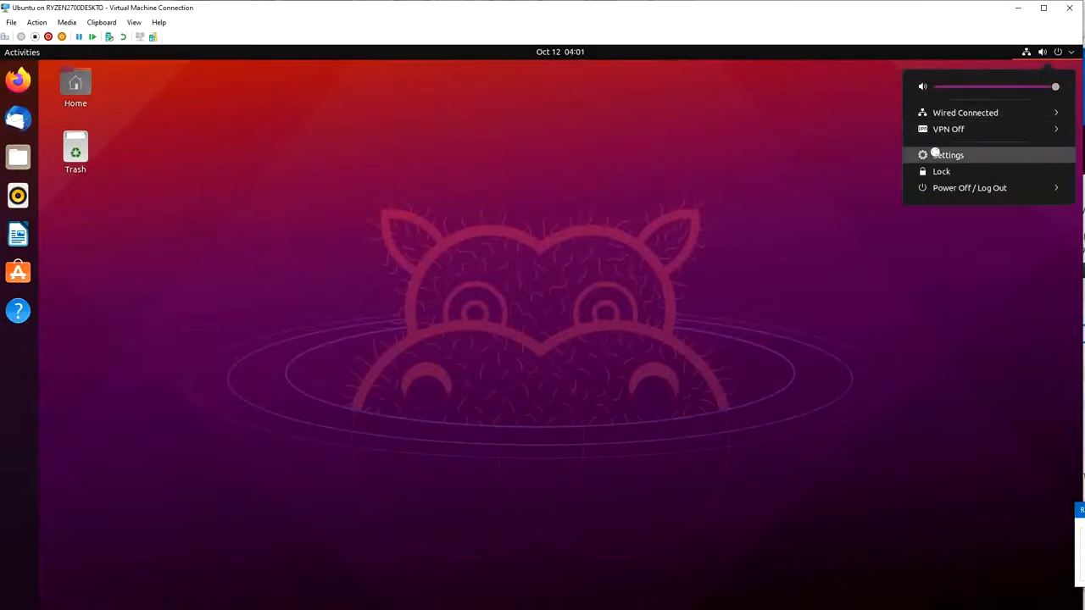
left_click(950, 154)
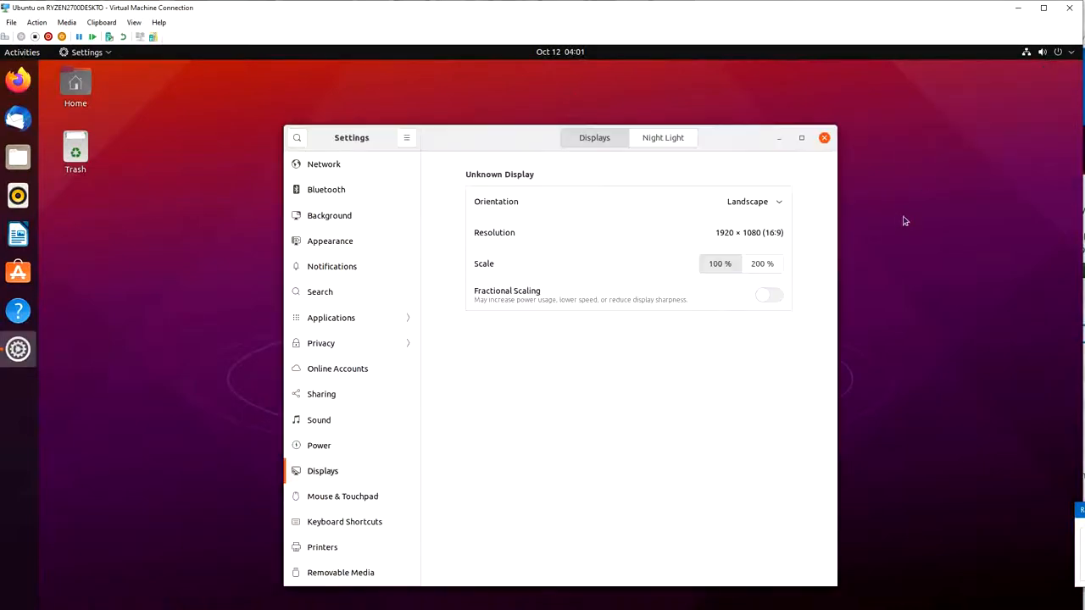
mouse_move(777, 246)
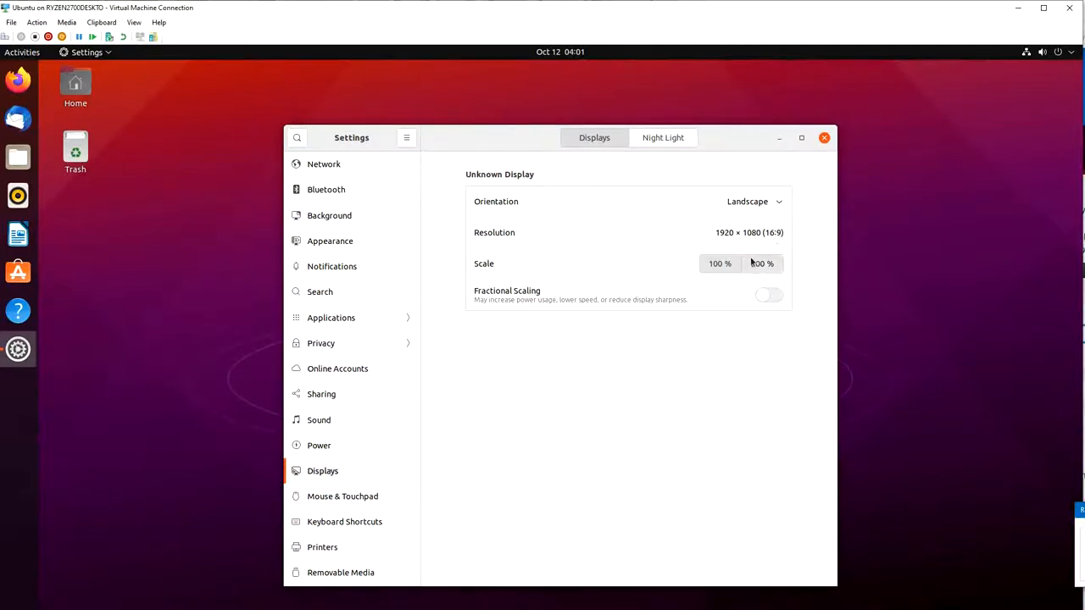
left_click(762, 264)
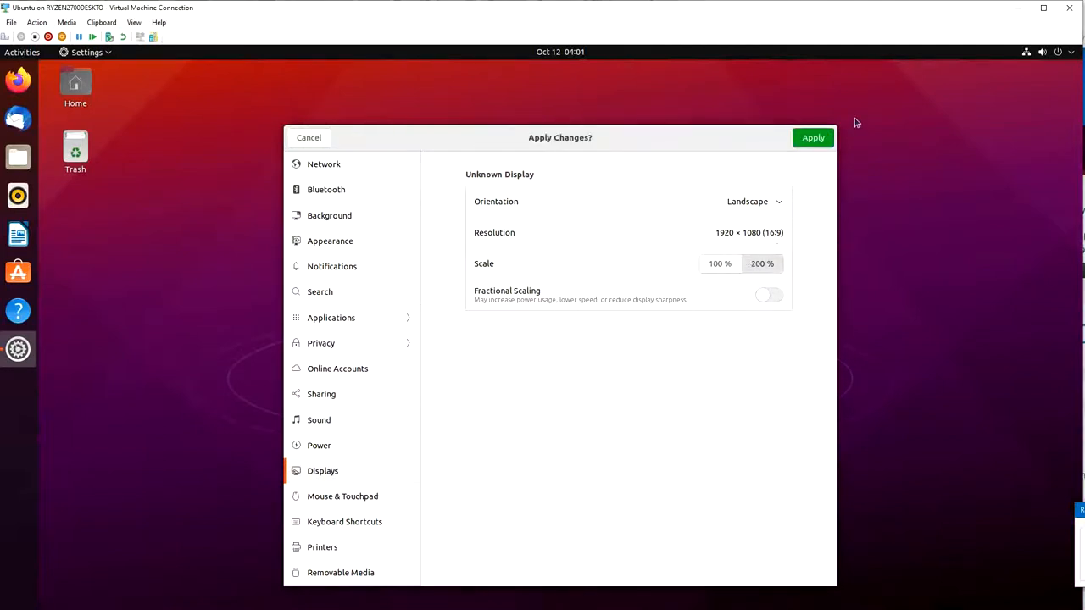
left_click(812, 137)
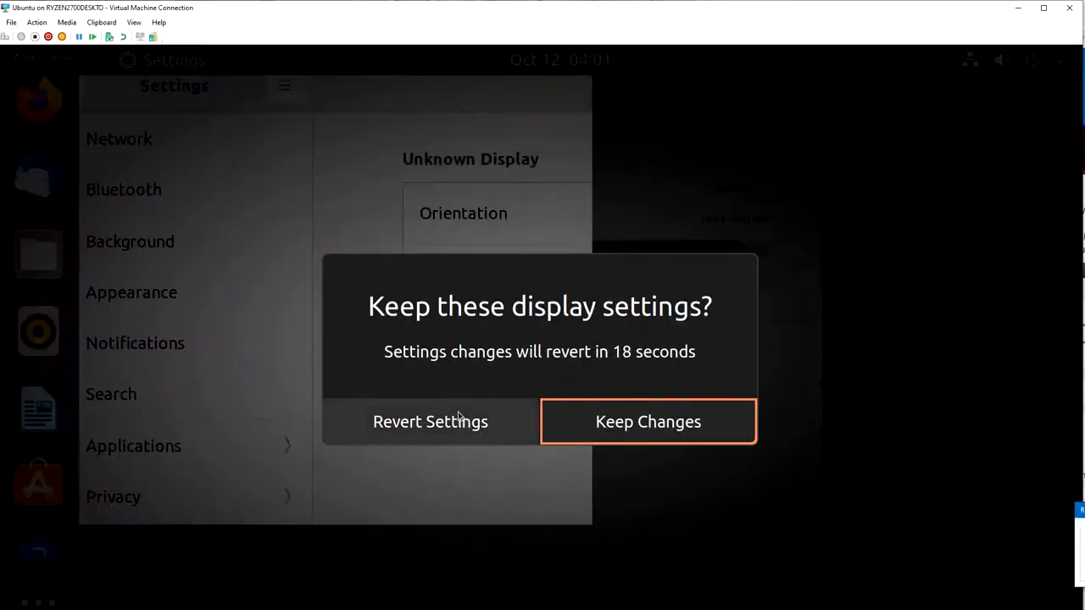
left_click(648, 422)
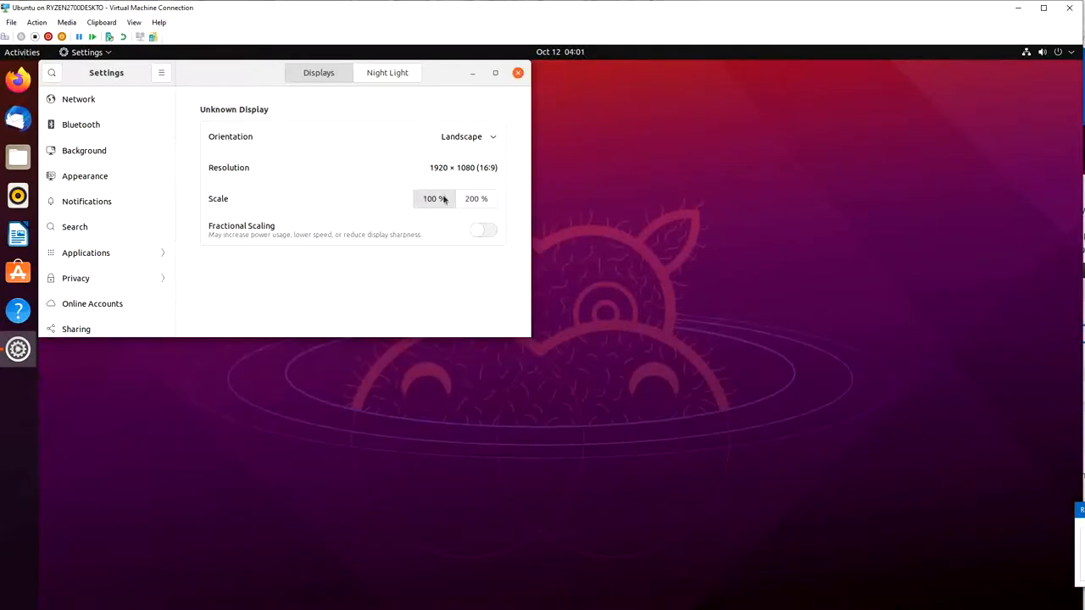
mouse_move(439, 269)
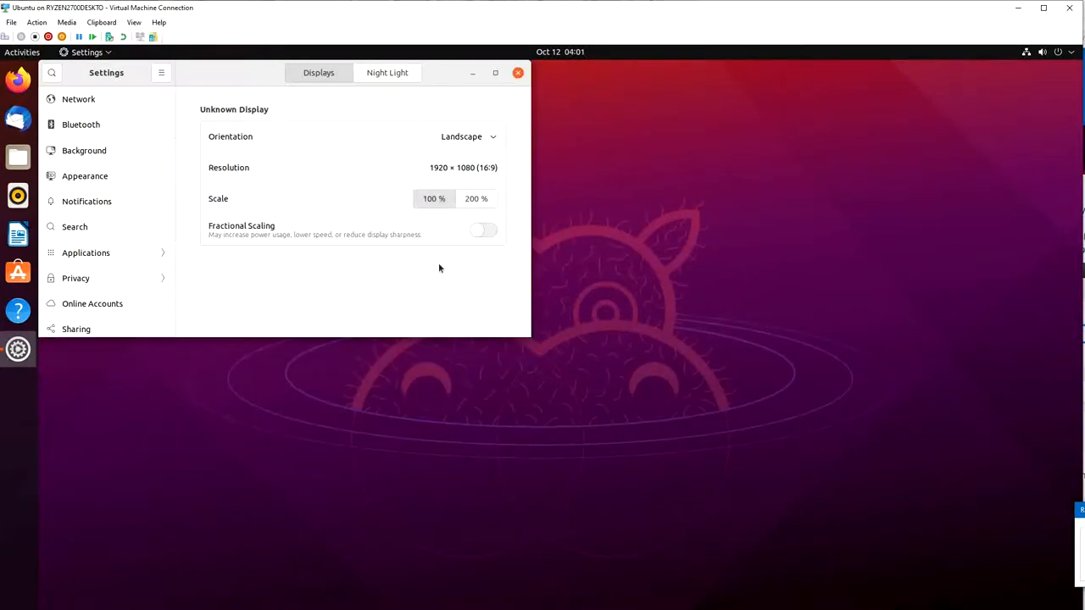
mouse_move(445, 272)
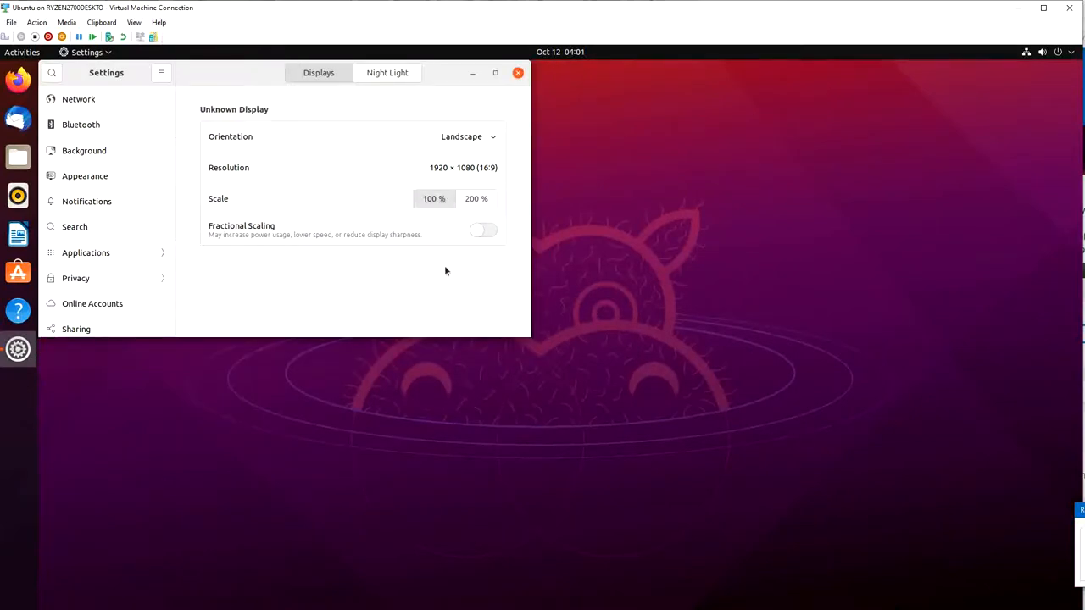
- Apply a Portrait Right orientation, then revert to the previous Landscape settings
left_click(468, 137)
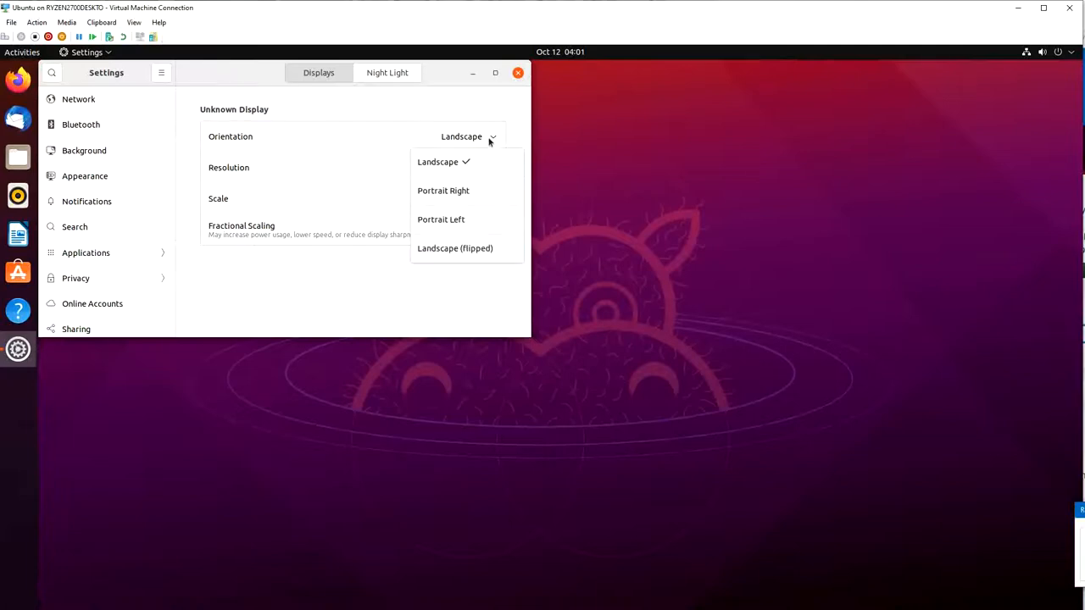
mouse_move(488, 145)
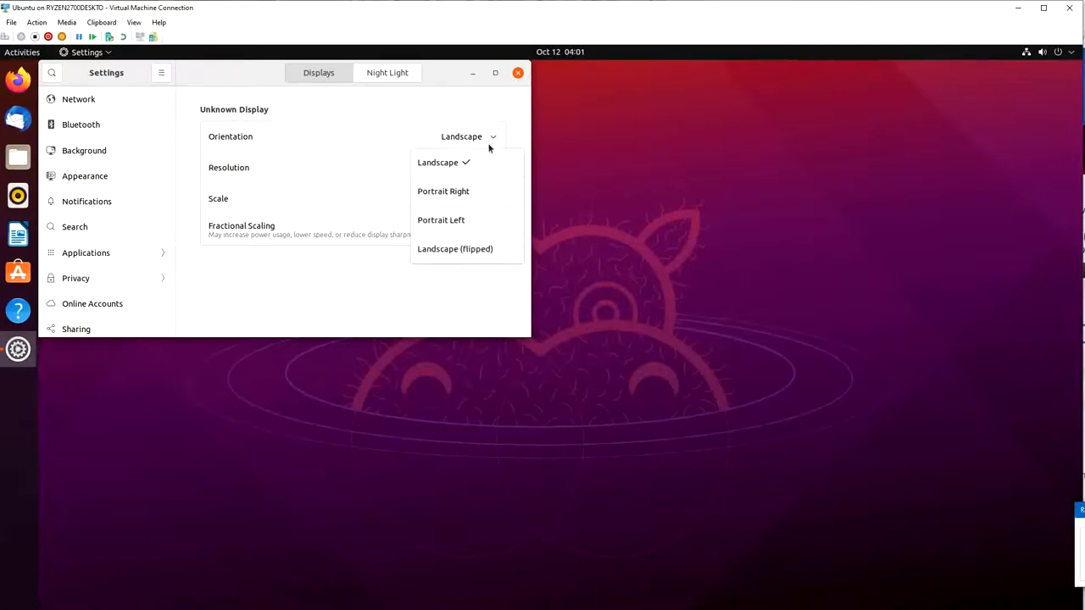
mouse_move(505, 112)
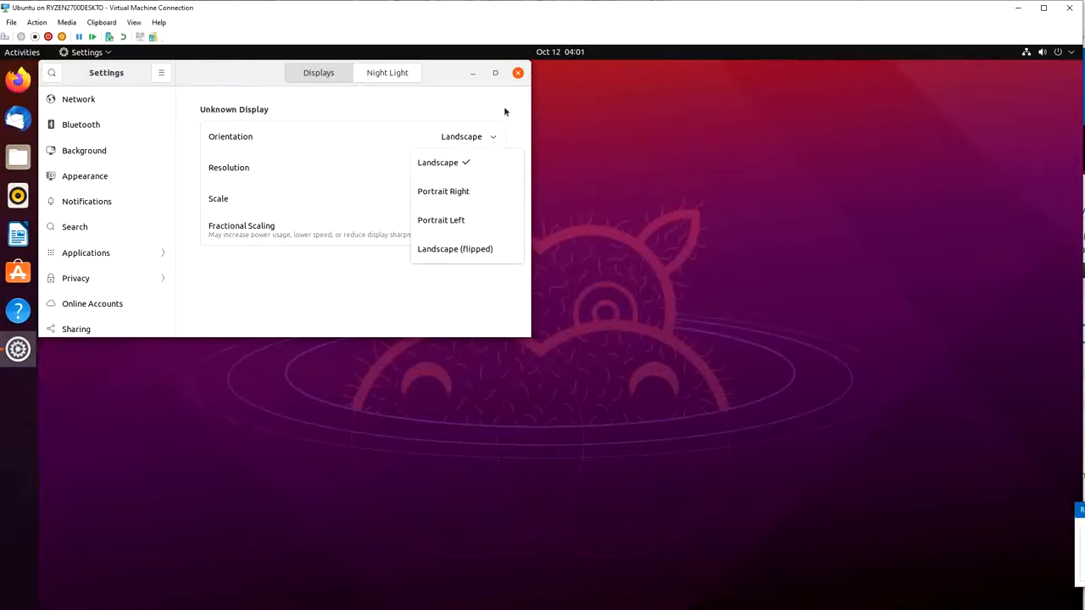
left_click(443, 191)
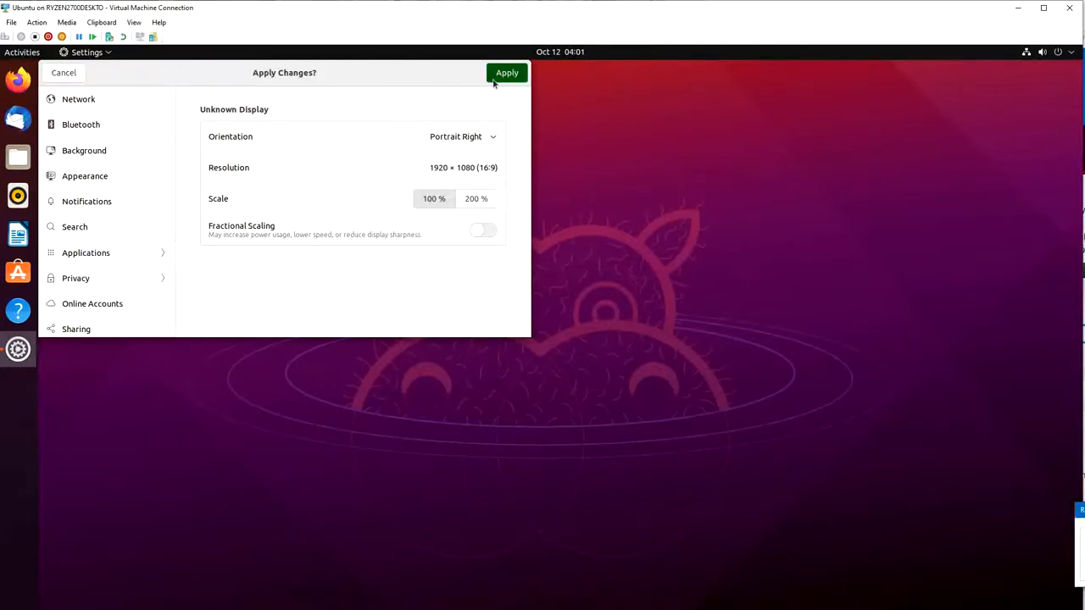
left_click(506, 72)
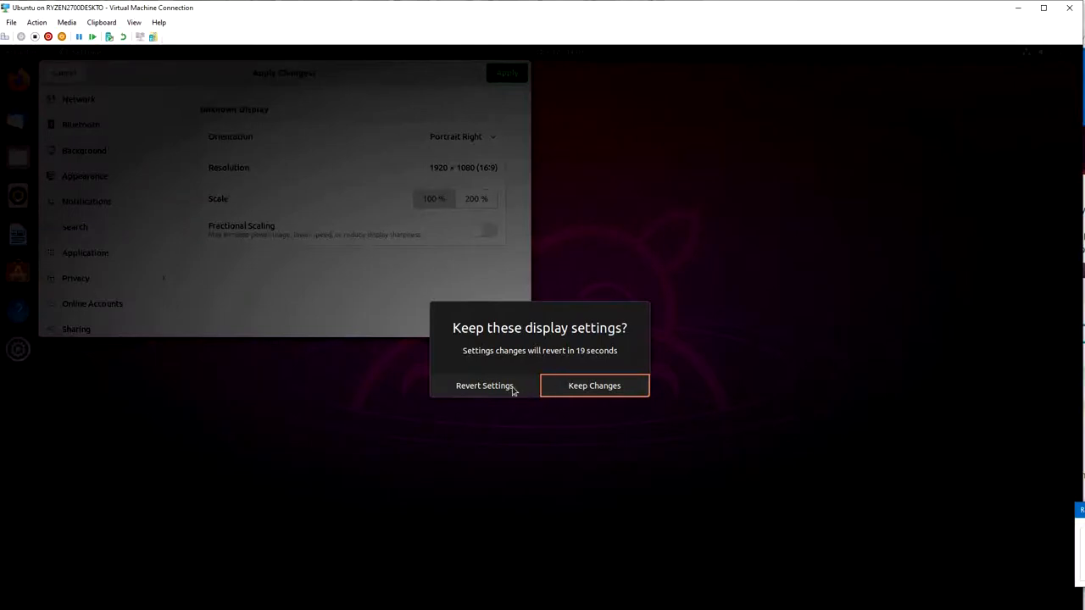
left_click(484, 386)
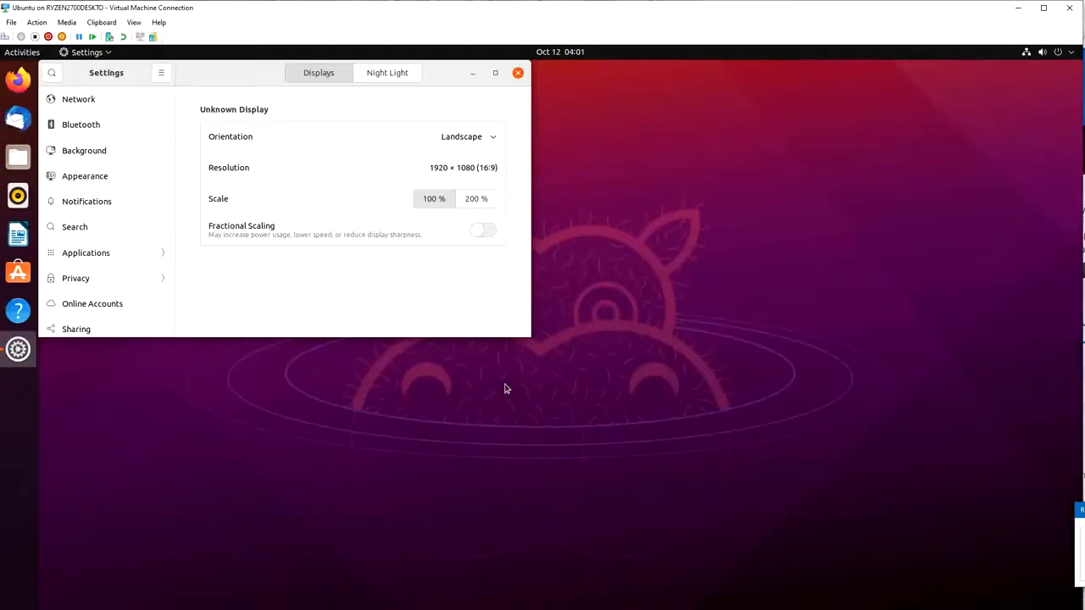
mouse_move(449, 184)
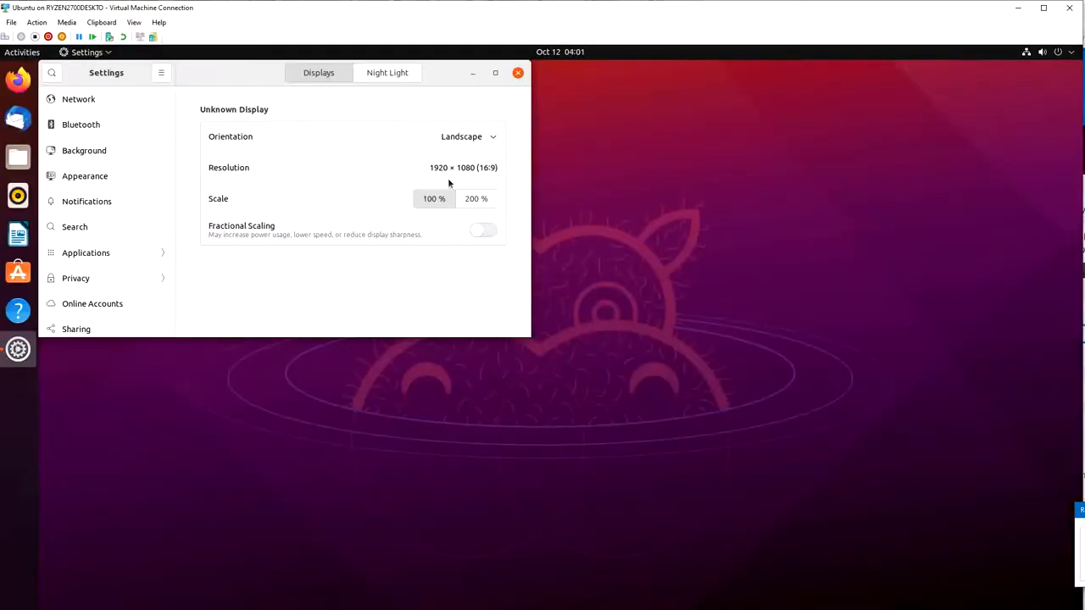
mouse_move(412, 130)
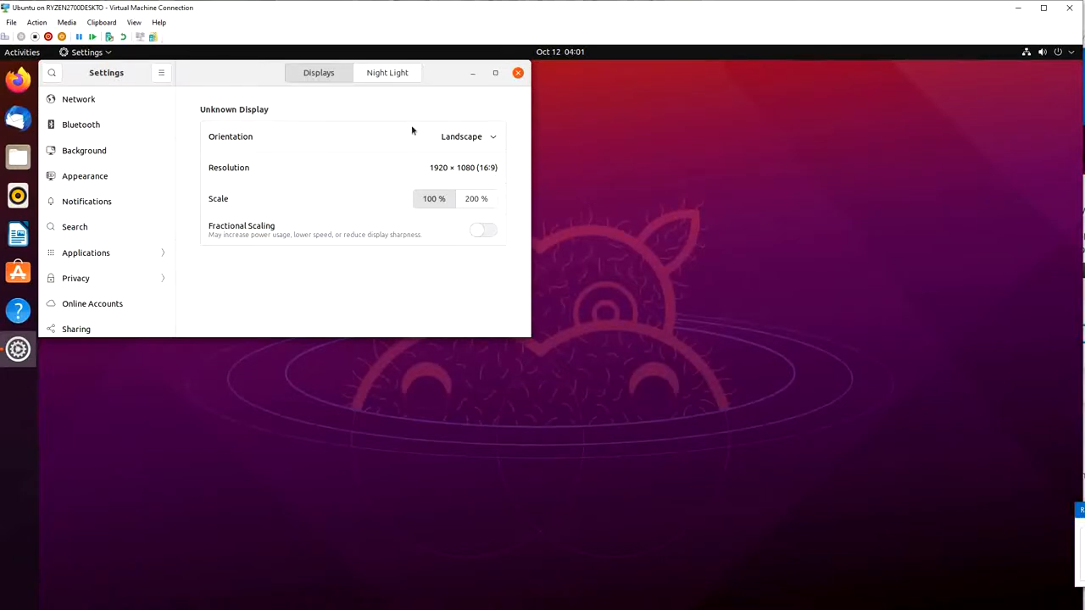
- View the Night Light page, then close Settings
left_click(387, 73)
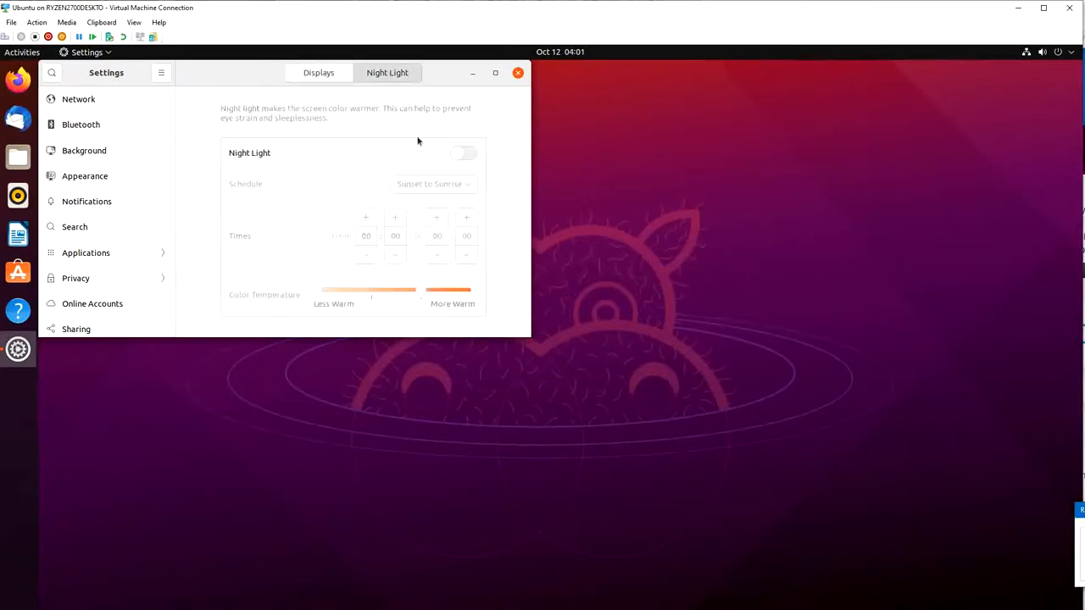
mouse_move(517, 73)
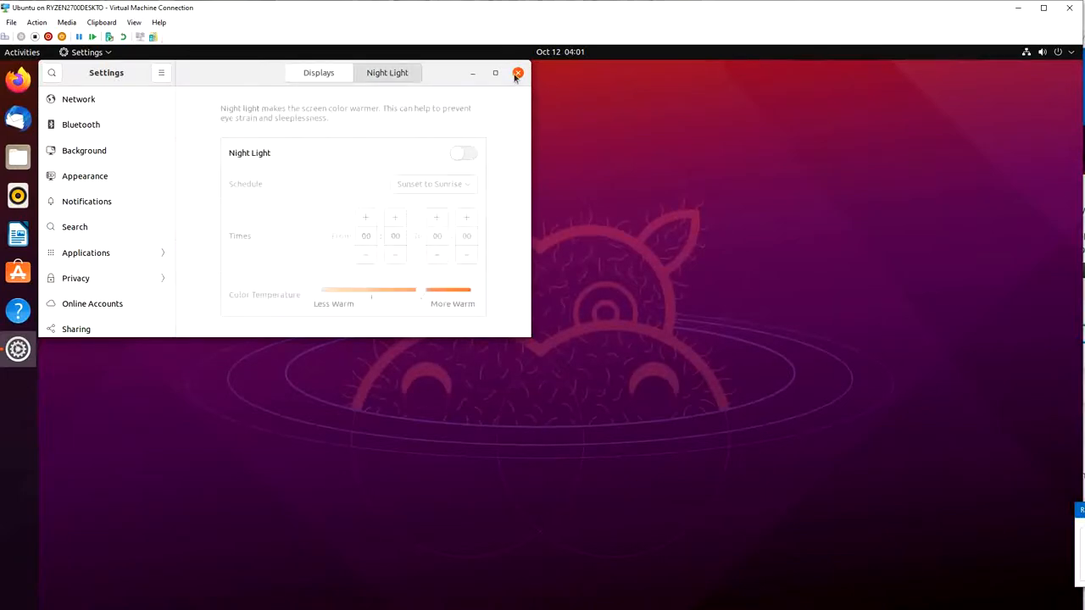
left_click(518, 73)
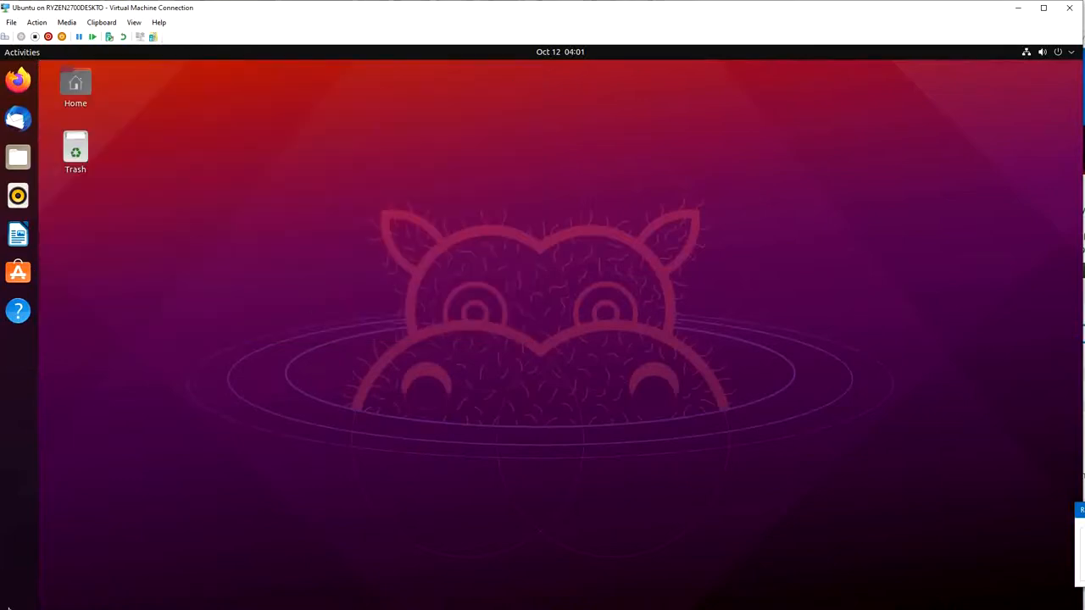
mouse_move(423, 62)
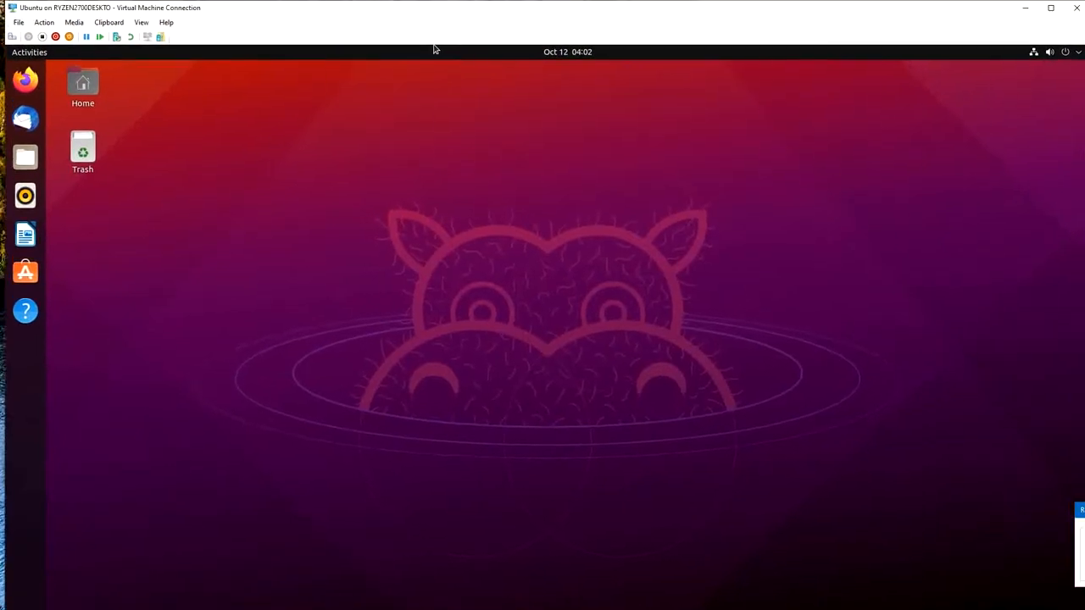
mouse_move(670, 48)
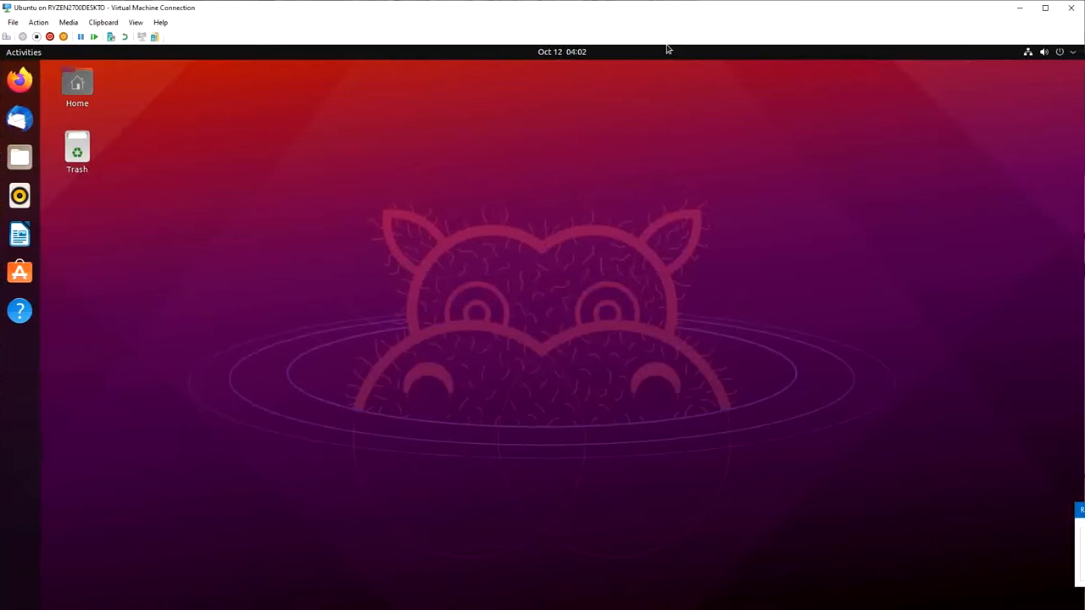
mouse_move(21, 394)
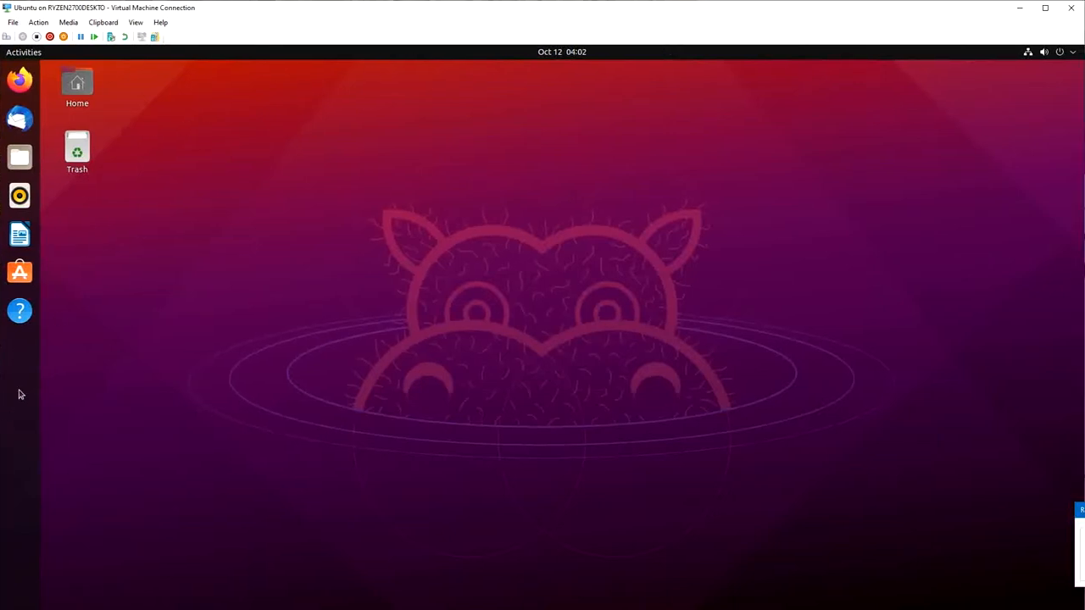
mouse_move(927, 77)
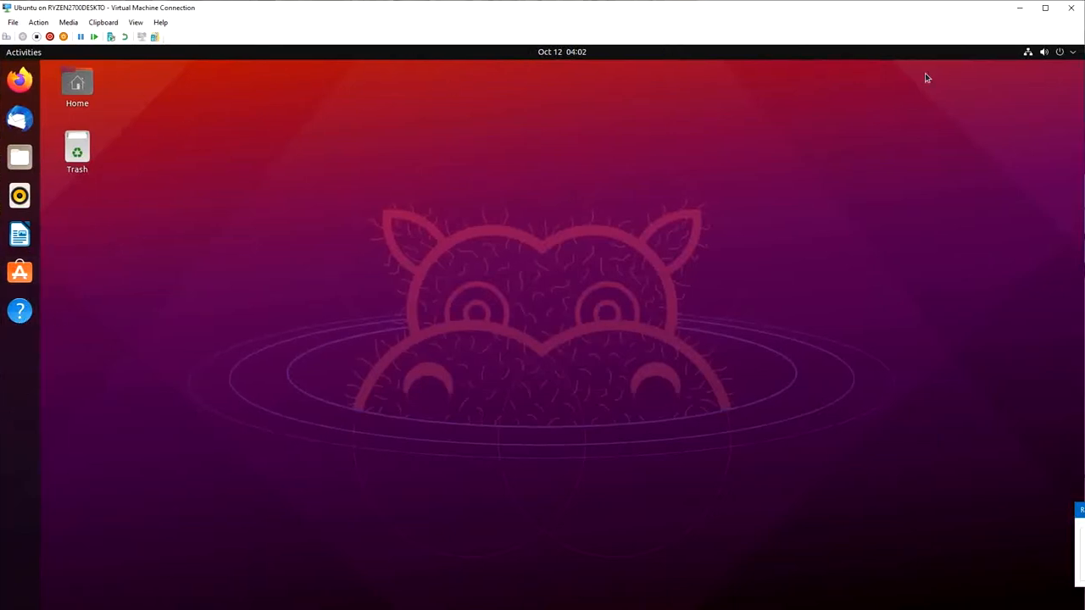
mouse_move(1067, 65)
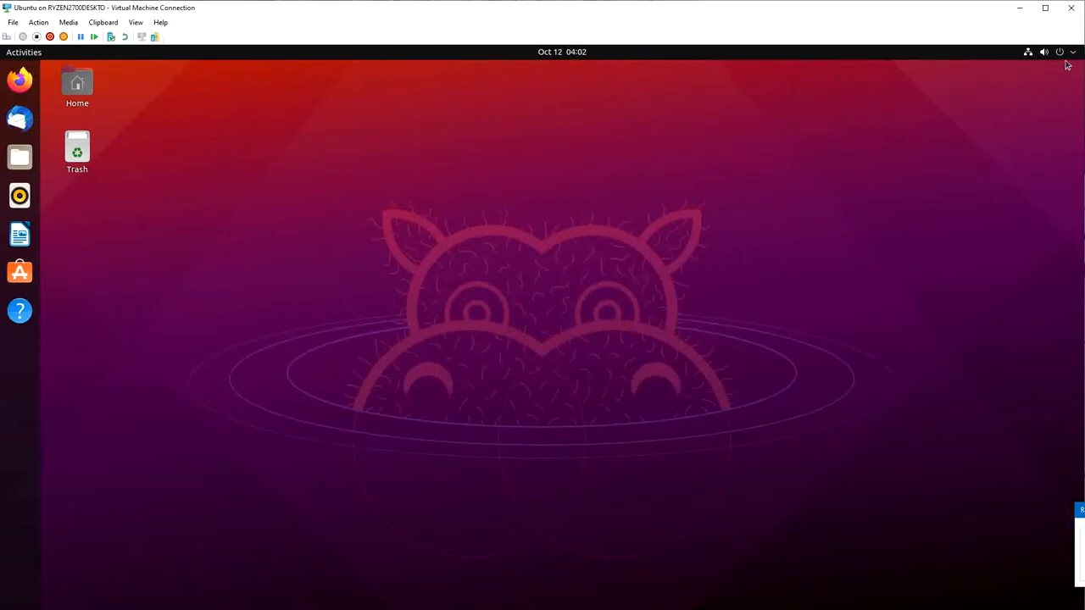
mouse_move(256, 284)
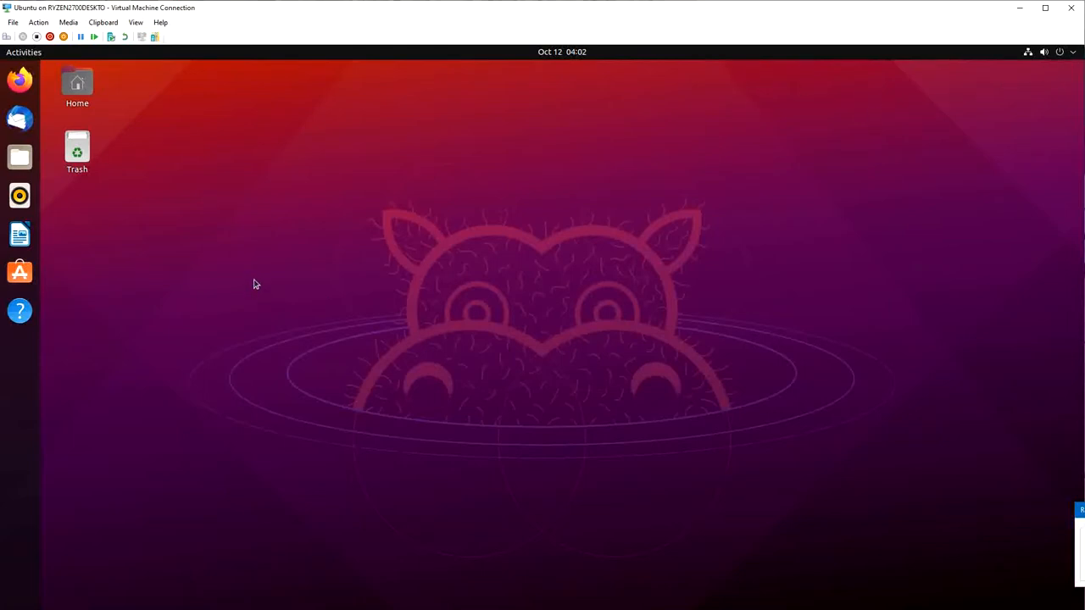
mouse_move(1035, 506)
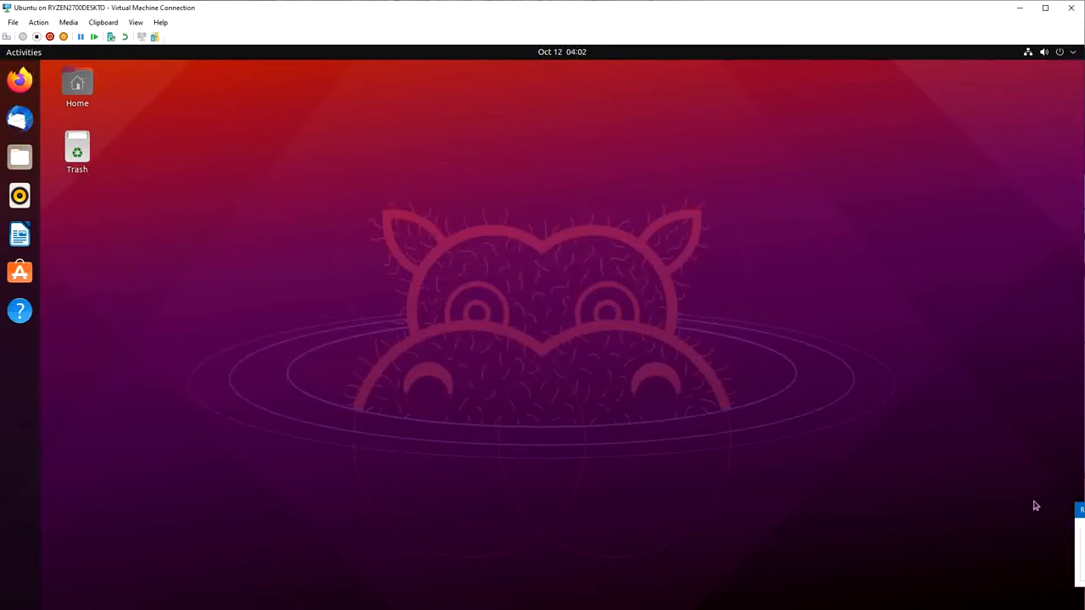
mouse_move(692, 582)
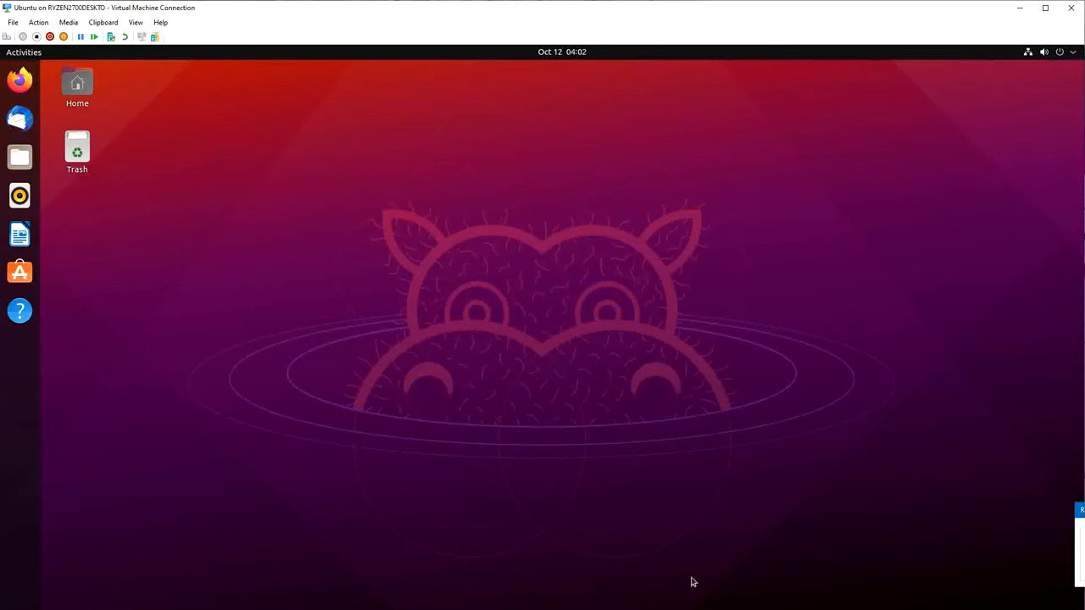
mouse_move(583, 488)
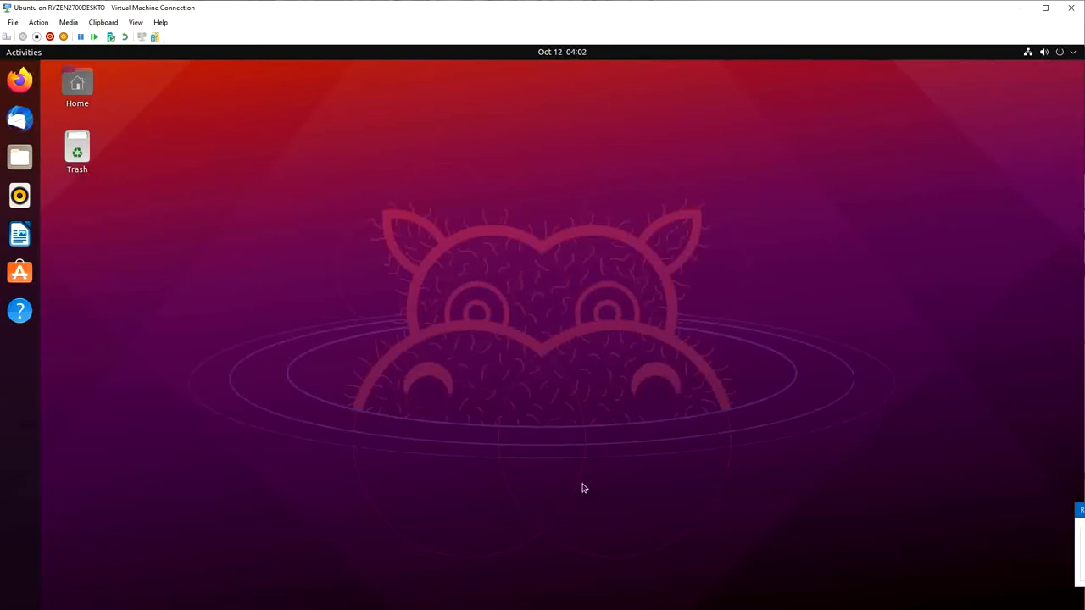
mouse_move(587, 480)
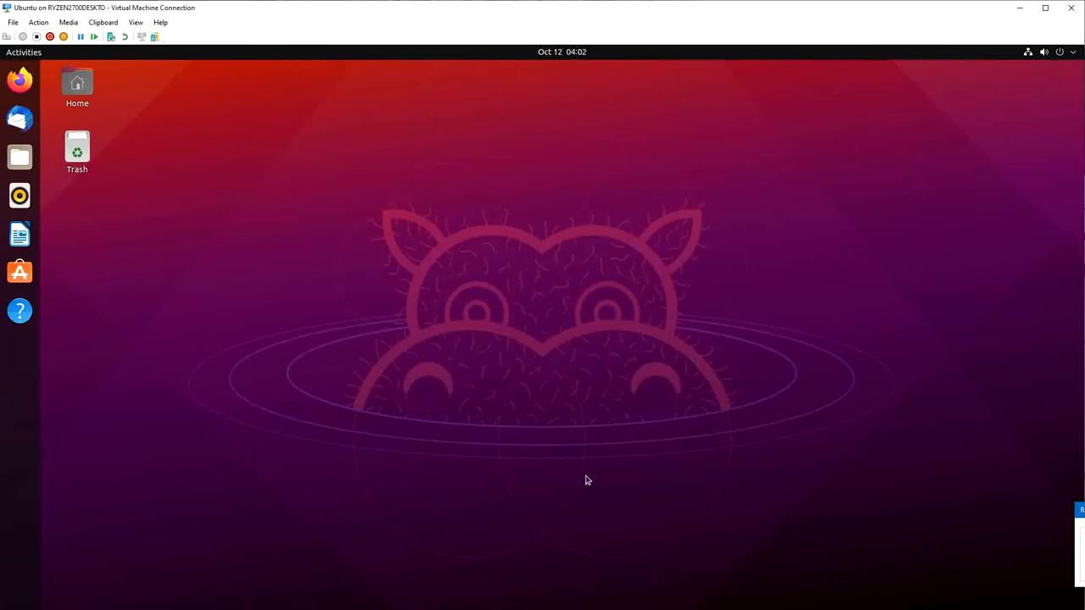
mouse_move(913, 419)
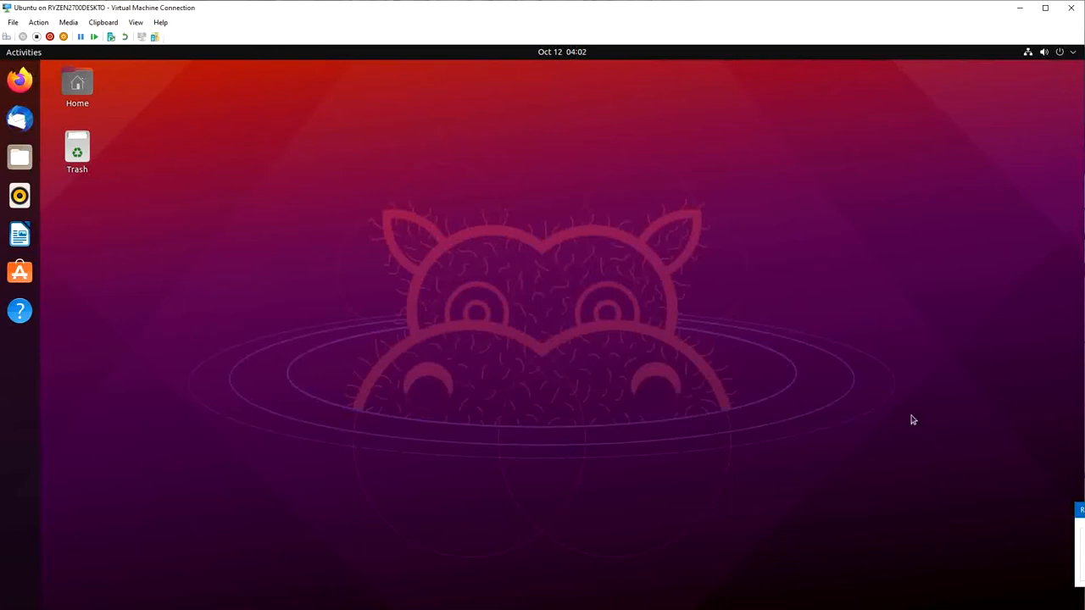
mouse_move(1072, 467)
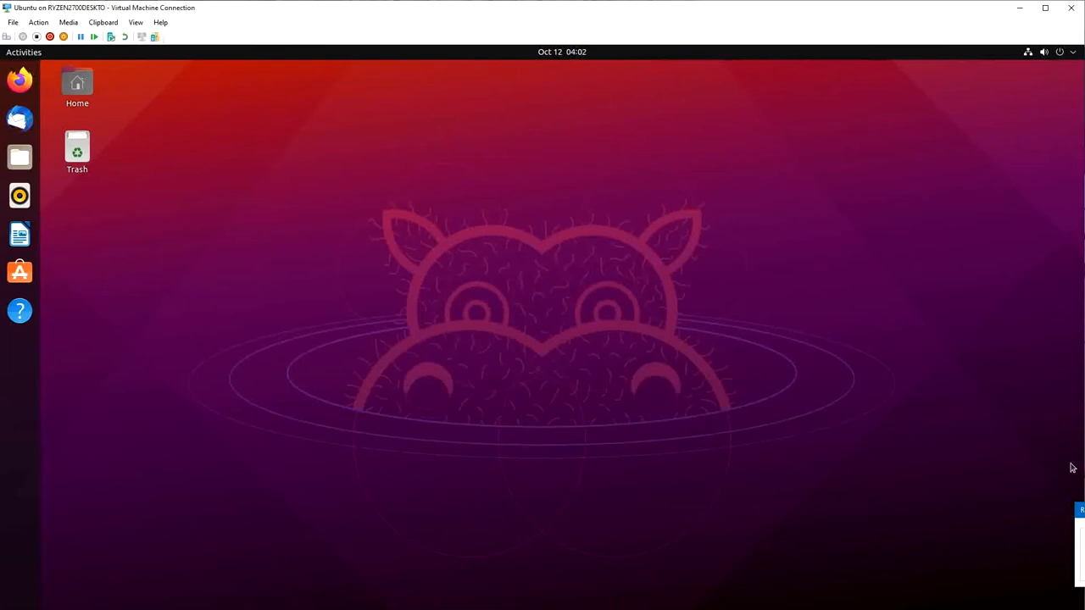